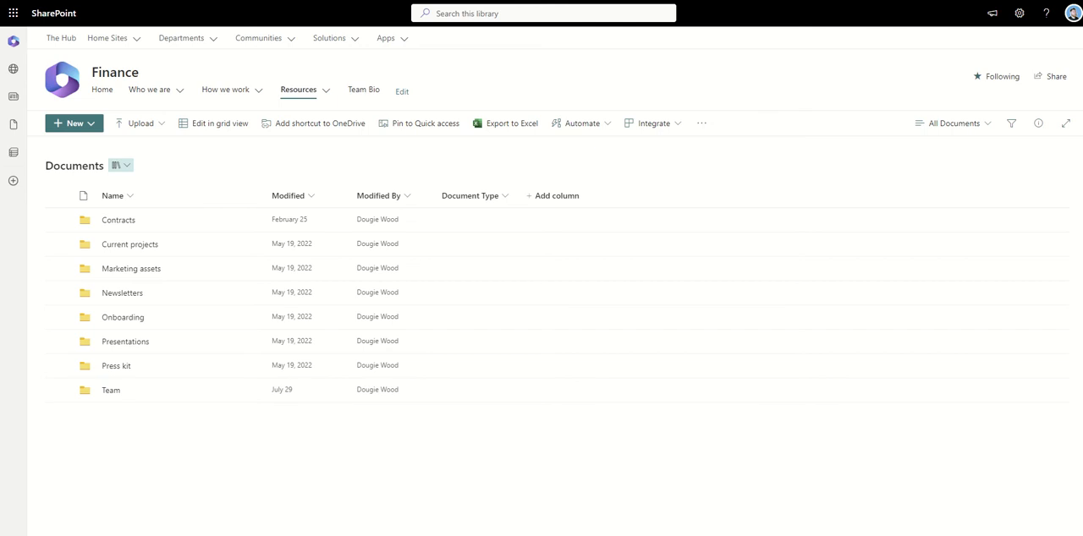
mouse_move(162, 225)
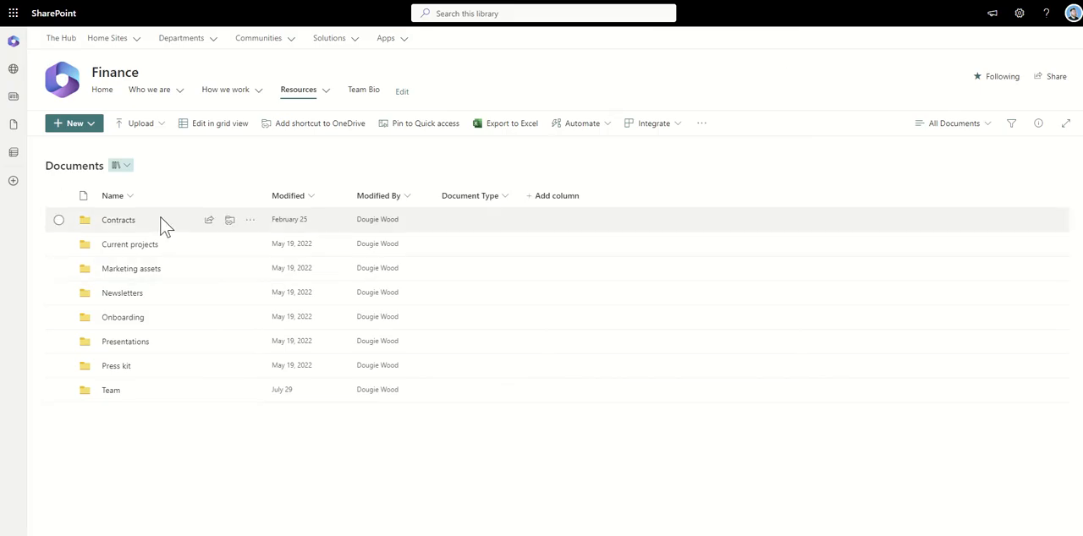
mouse_move(196, 186)
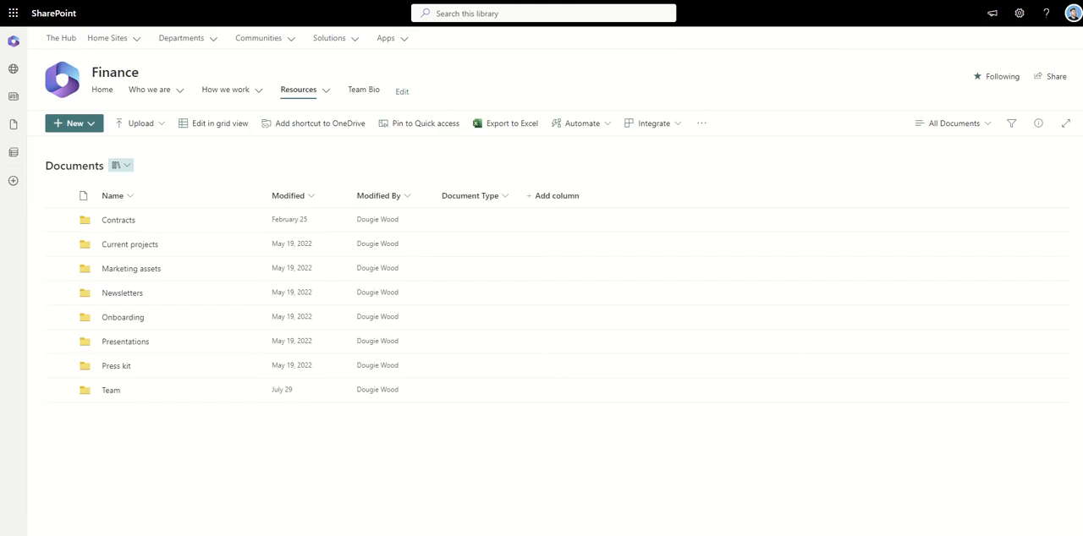
mouse_move(758, 82)
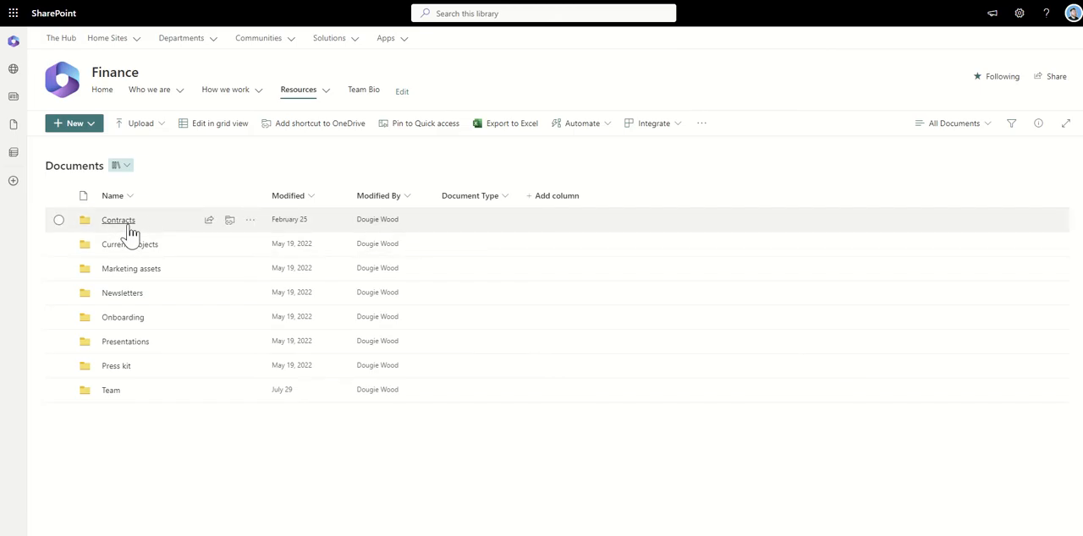
Browse into Contracts > Employment Contracts in the Finance library and select Contract 1.docx.
click(118, 220)
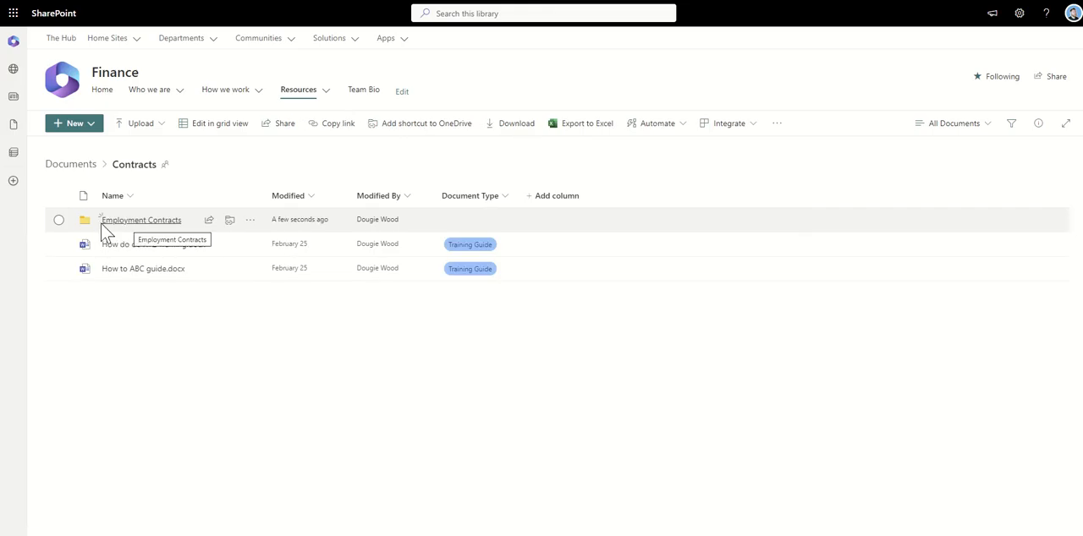
click(142, 220)
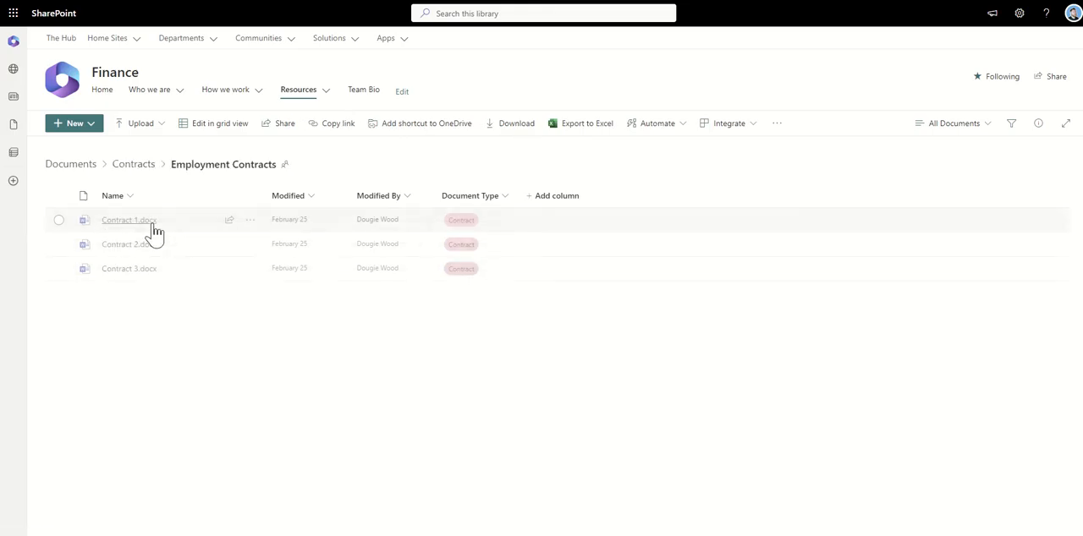
mouse_move(137, 335)
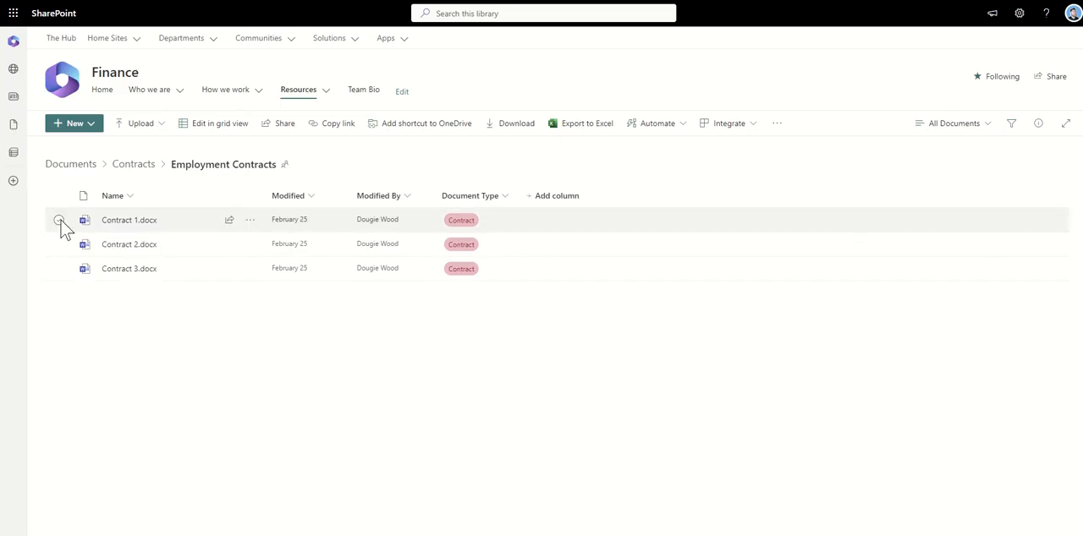
click(58, 220)
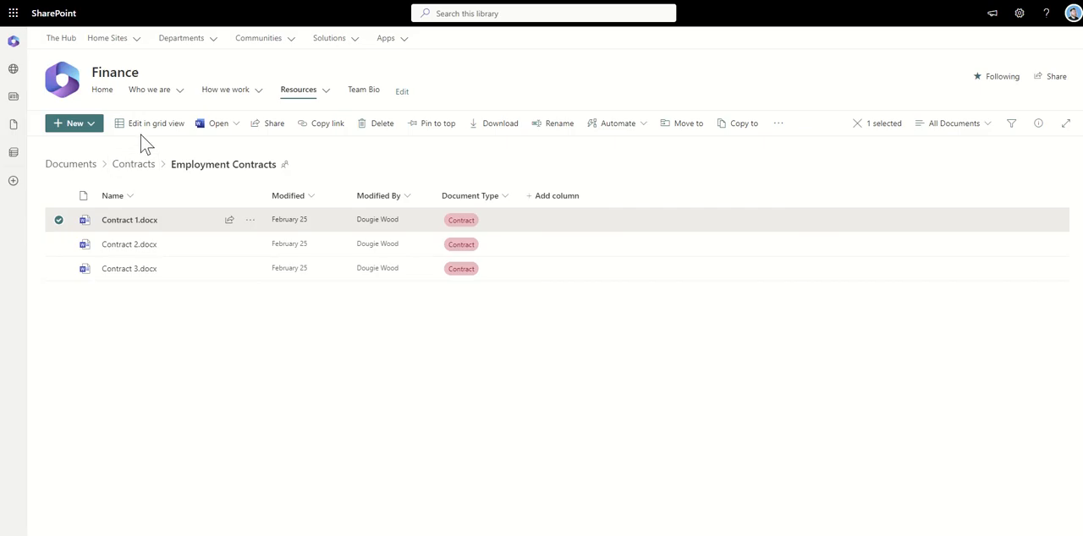
mouse_move(679, 169)
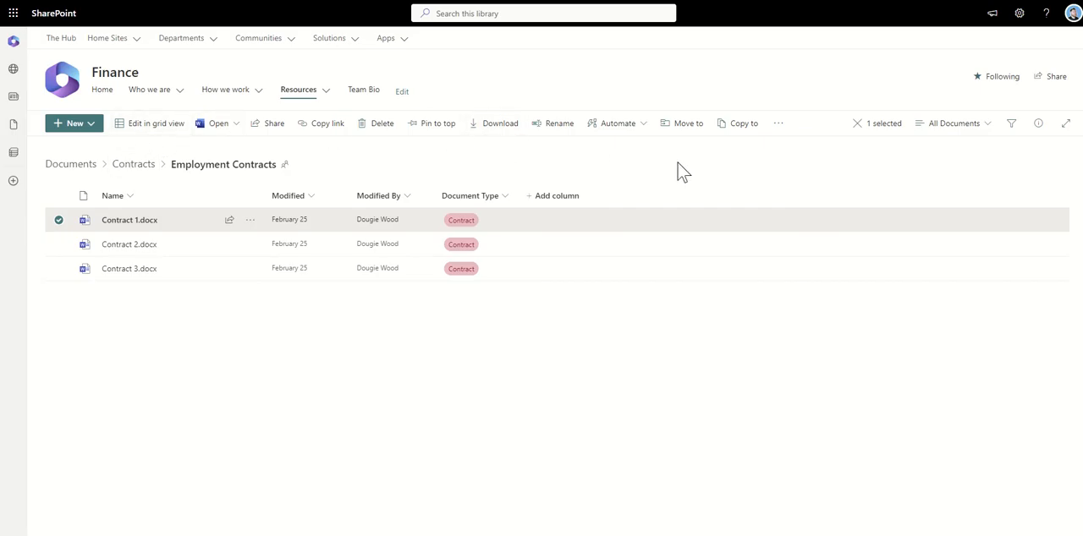
mouse_move(678, 127)
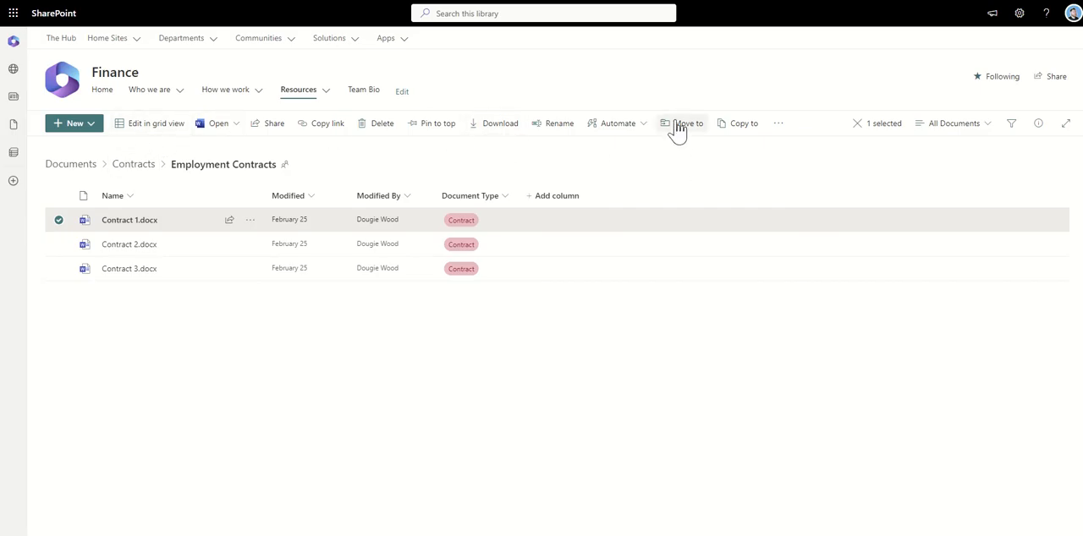
mouse_move(711, 136)
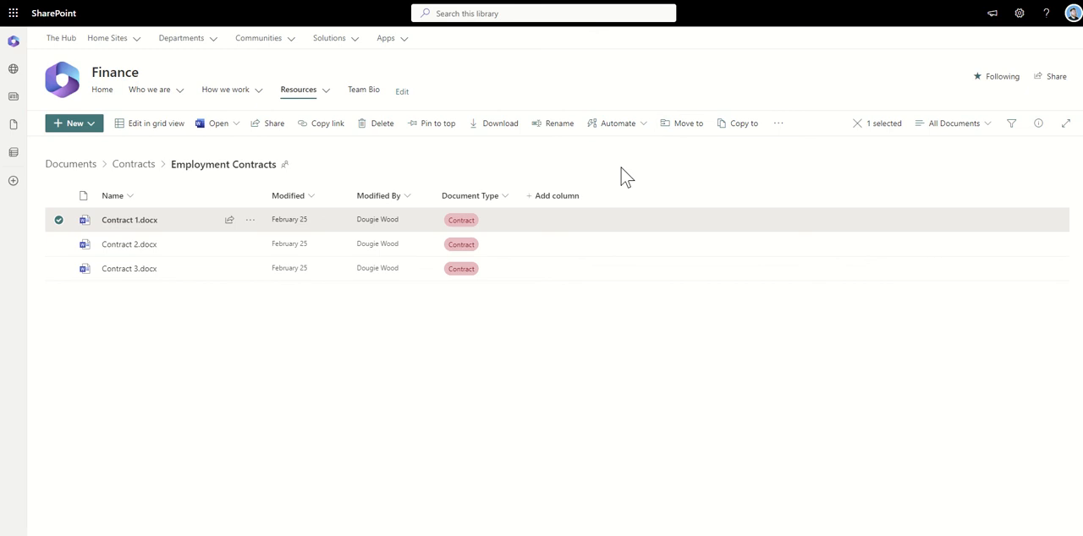
mouse_move(606, 170)
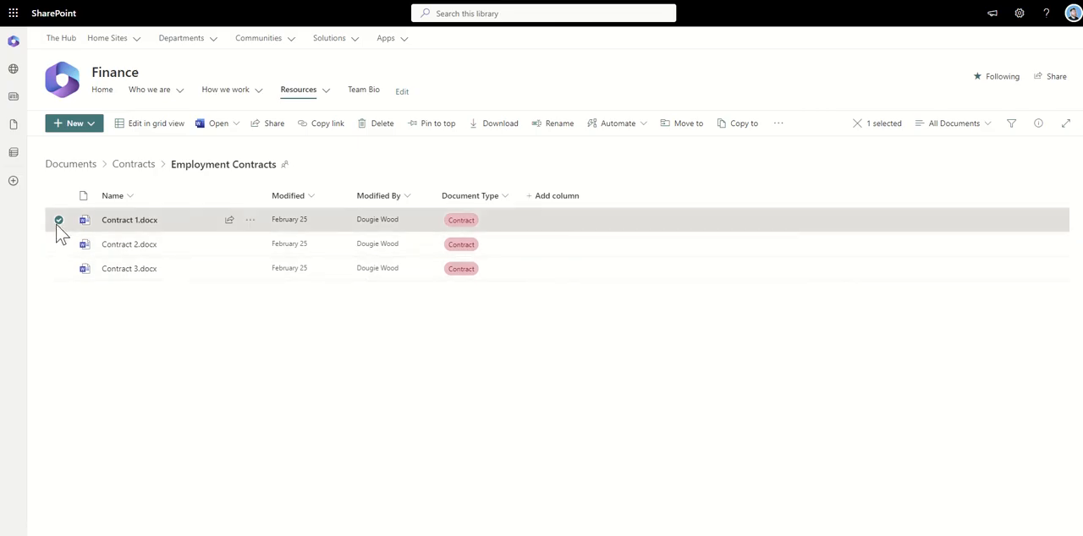
Reselect Contract 1.docx and show its More actions (properties, version history, check out).
click(57, 220)
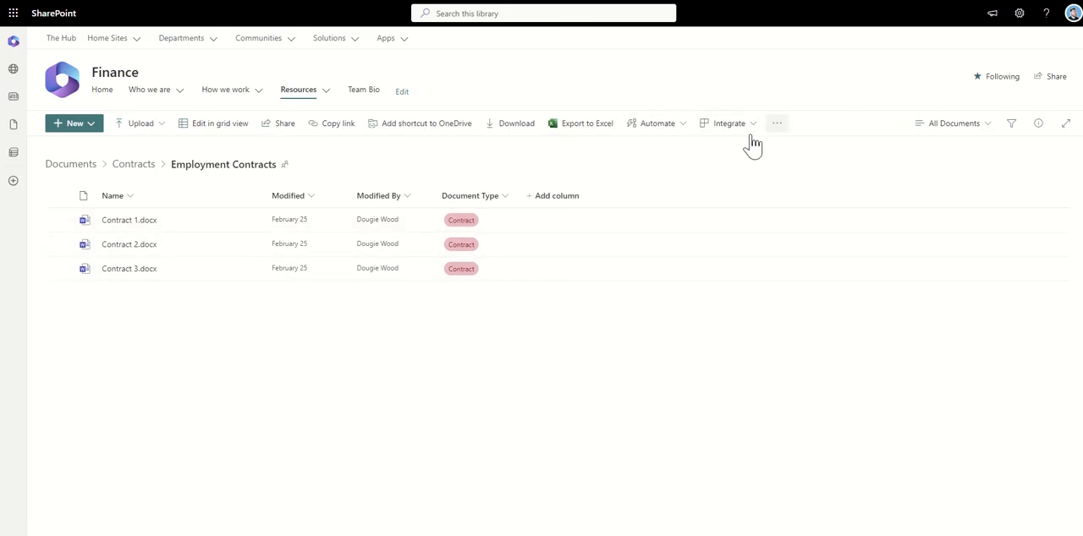
mouse_move(651, 172)
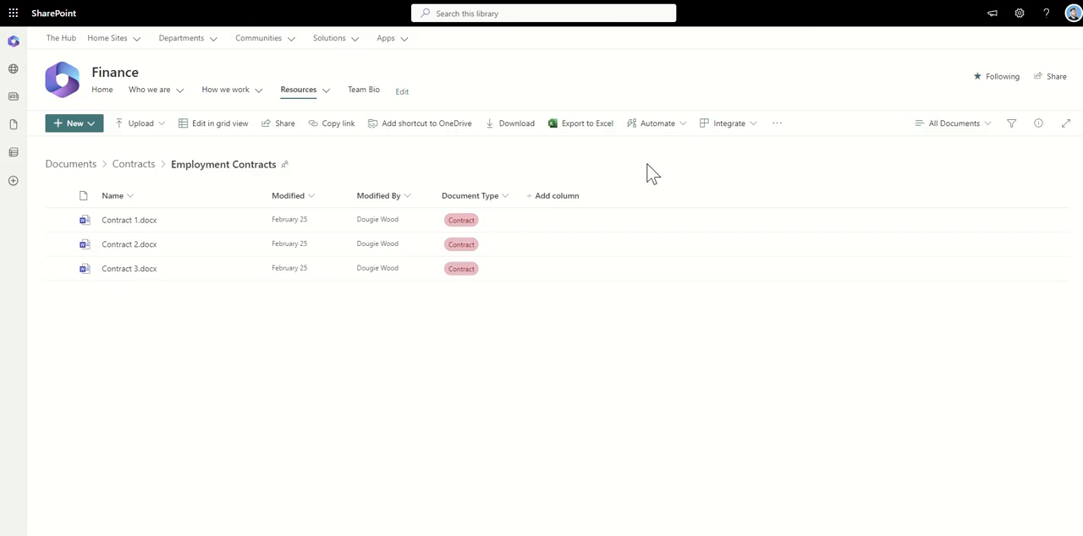
mouse_move(78, 220)
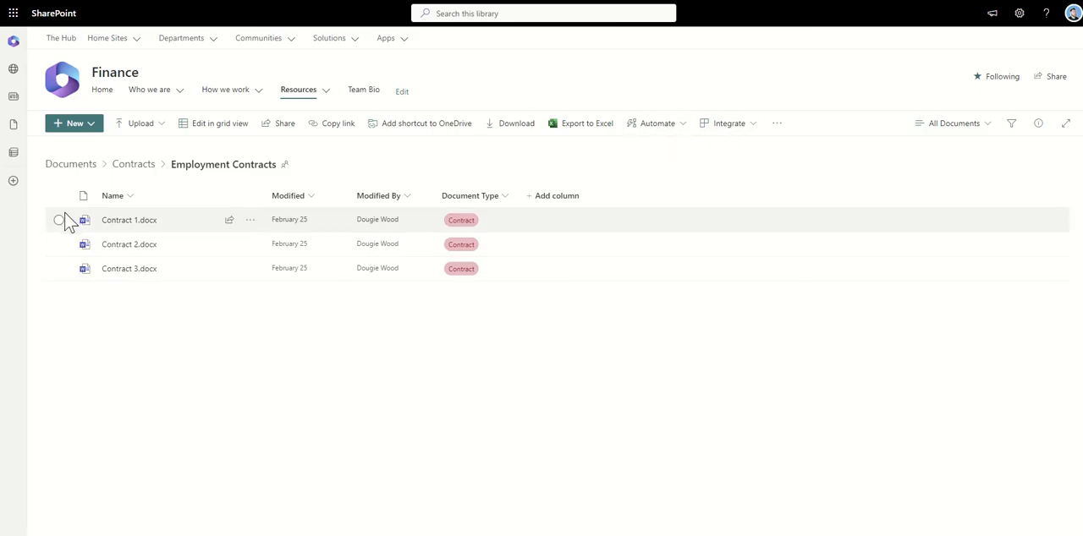
click(57, 220)
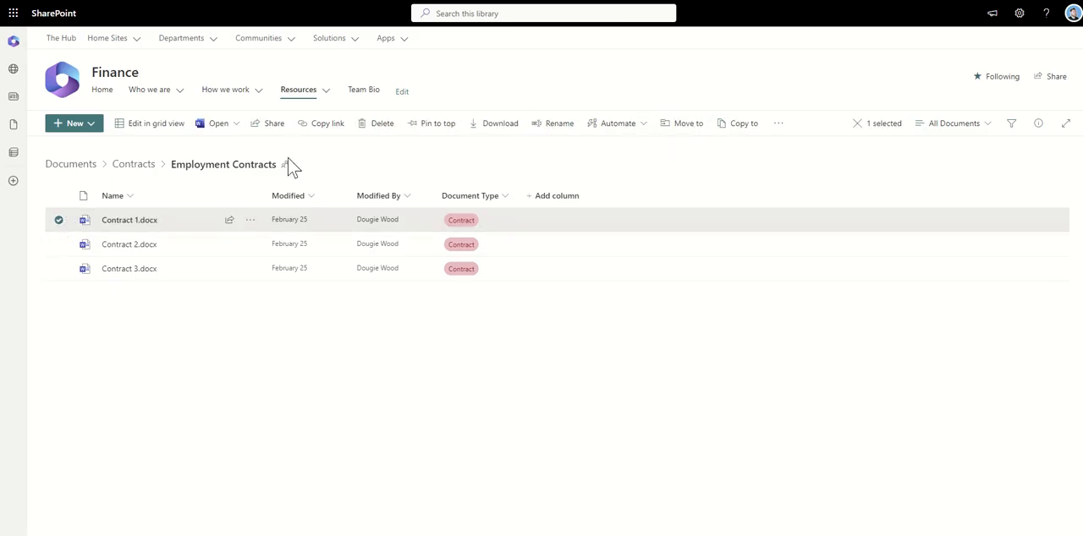
mouse_move(417, 127)
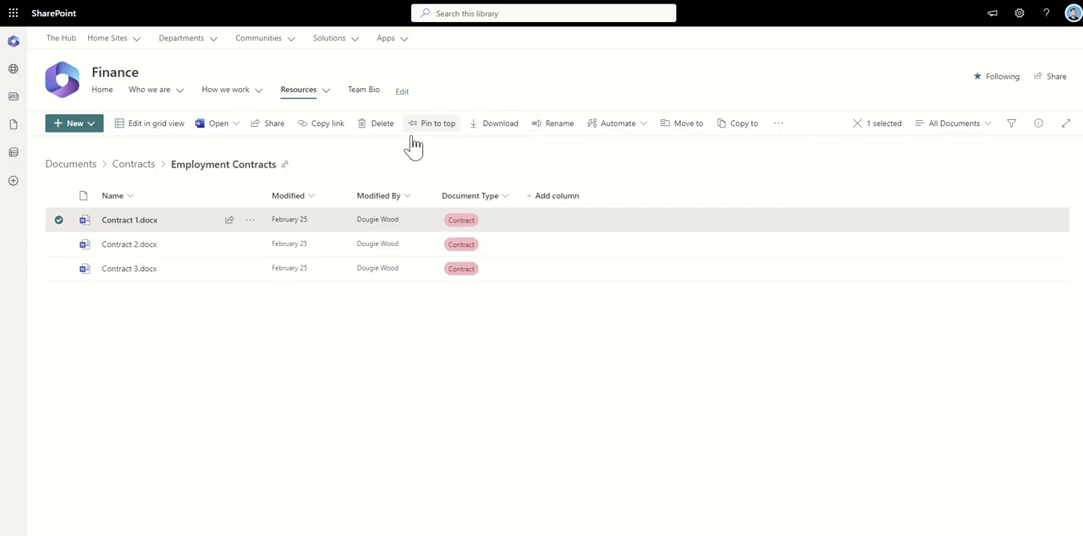
mouse_move(496, 144)
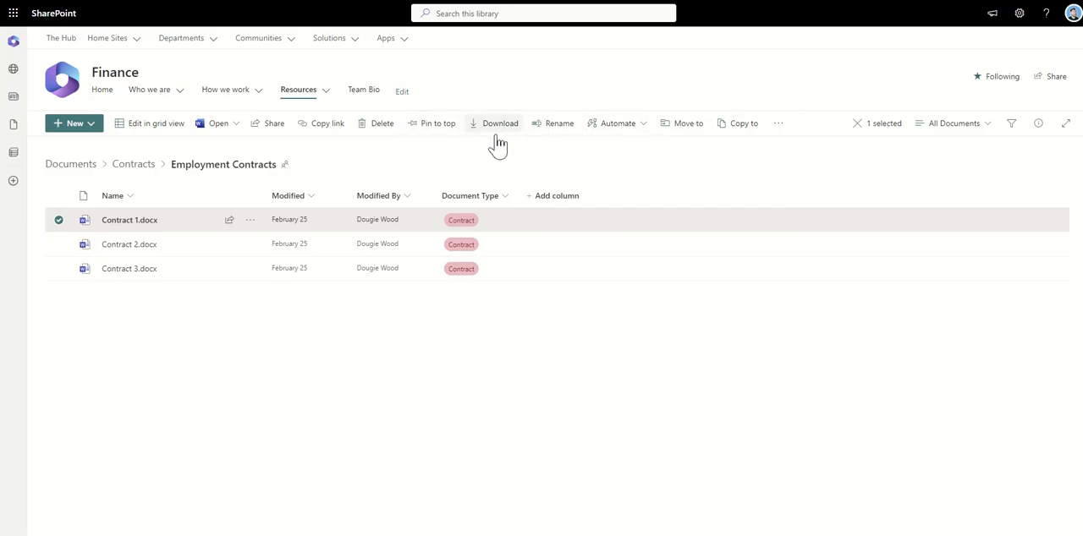
click(778, 122)
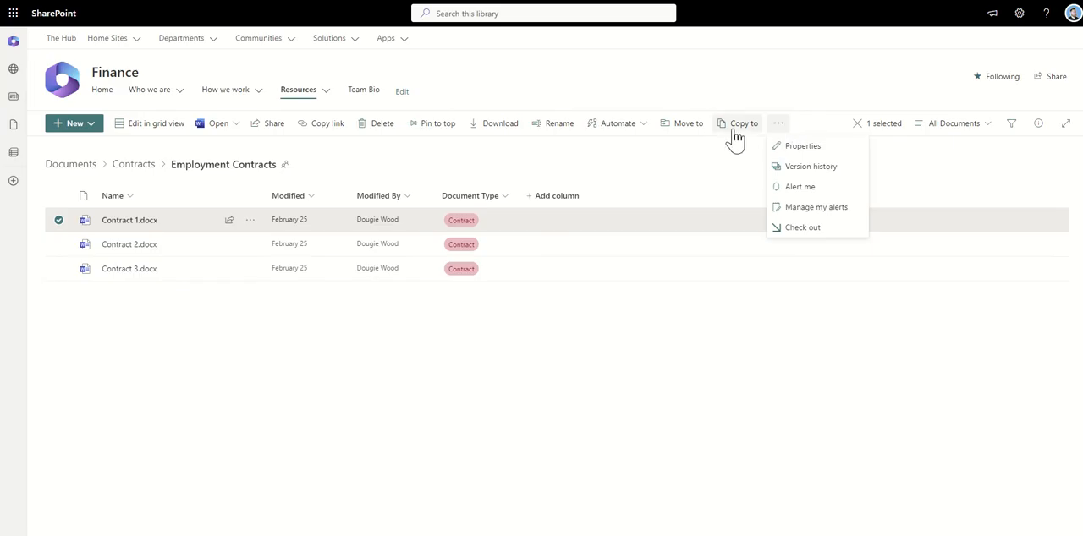
mouse_move(700, 164)
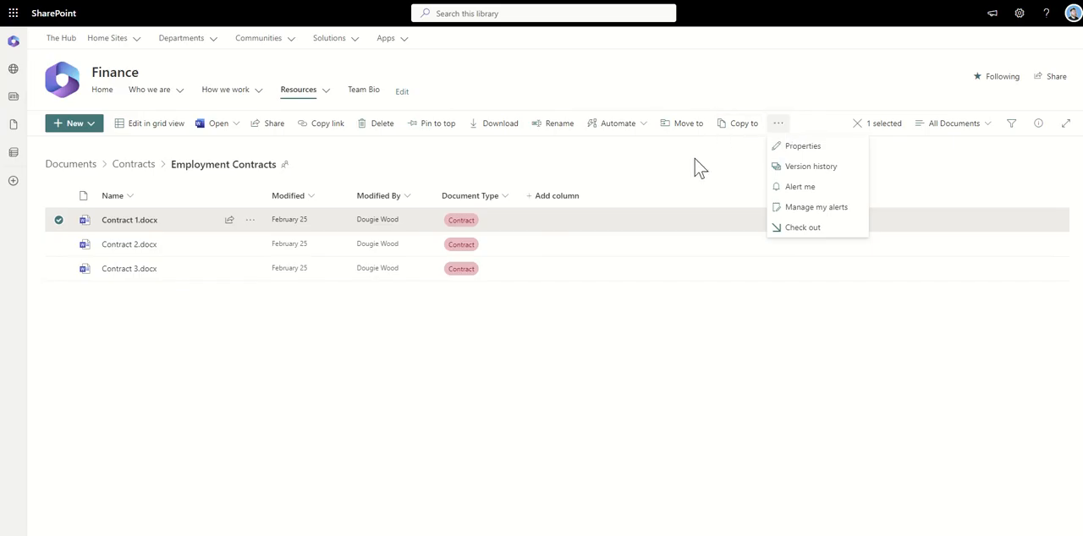
Close the More actions menu, leaving Contract 1.docx selected in Employment Contracts.
click(656, 159)
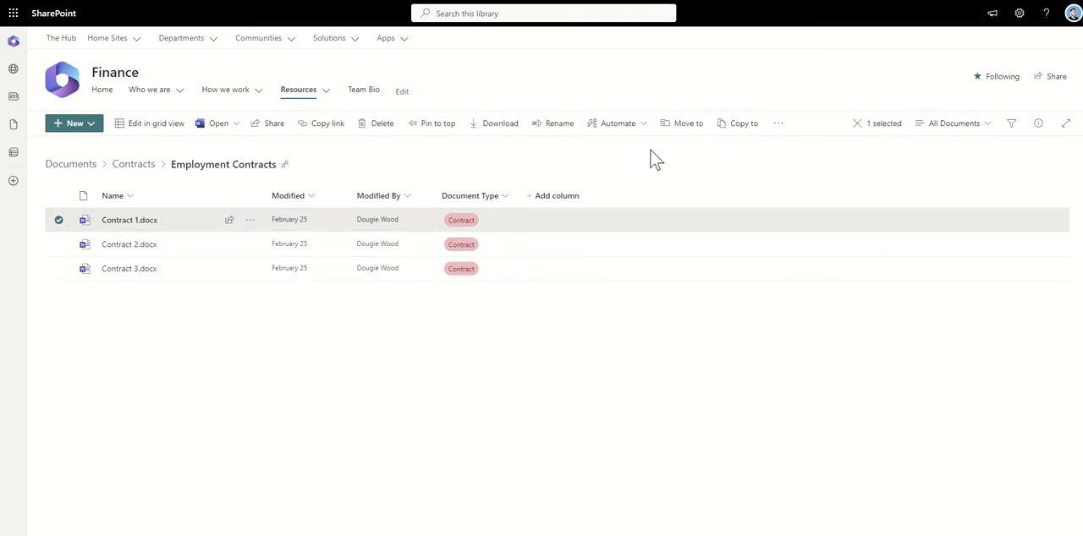
mouse_move(686, 132)
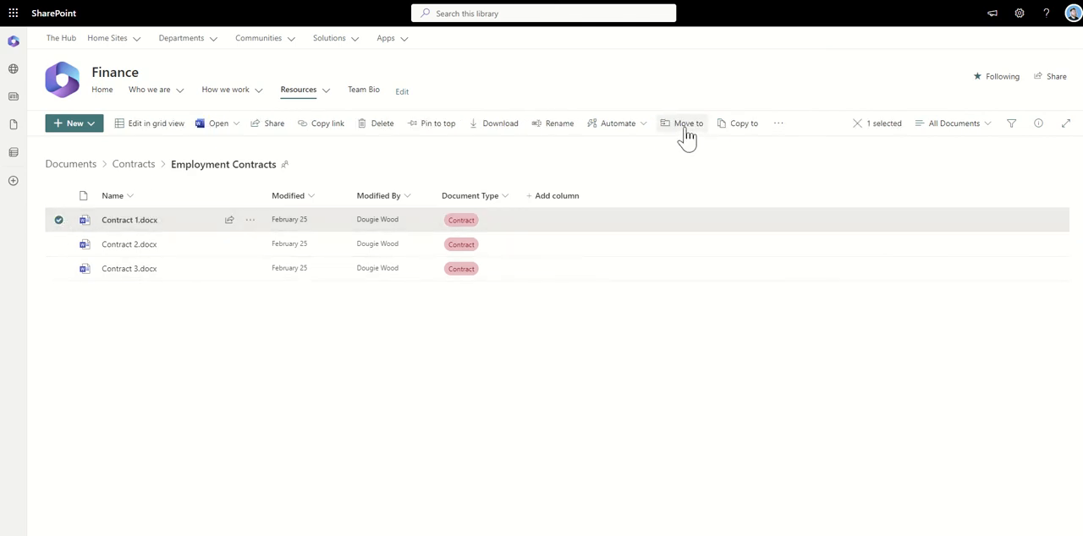
mouse_move(737, 149)
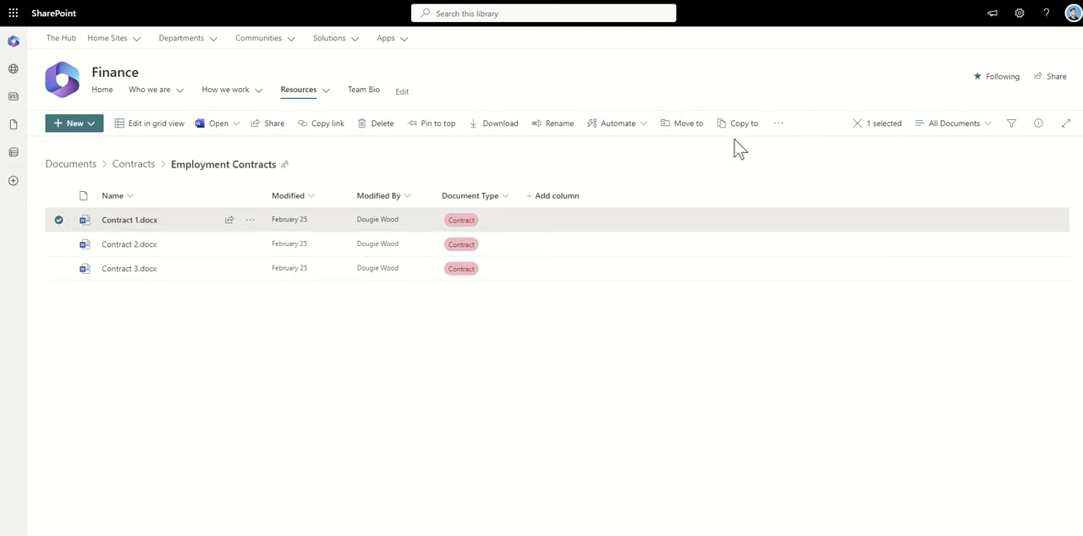
mouse_move(688, 122)
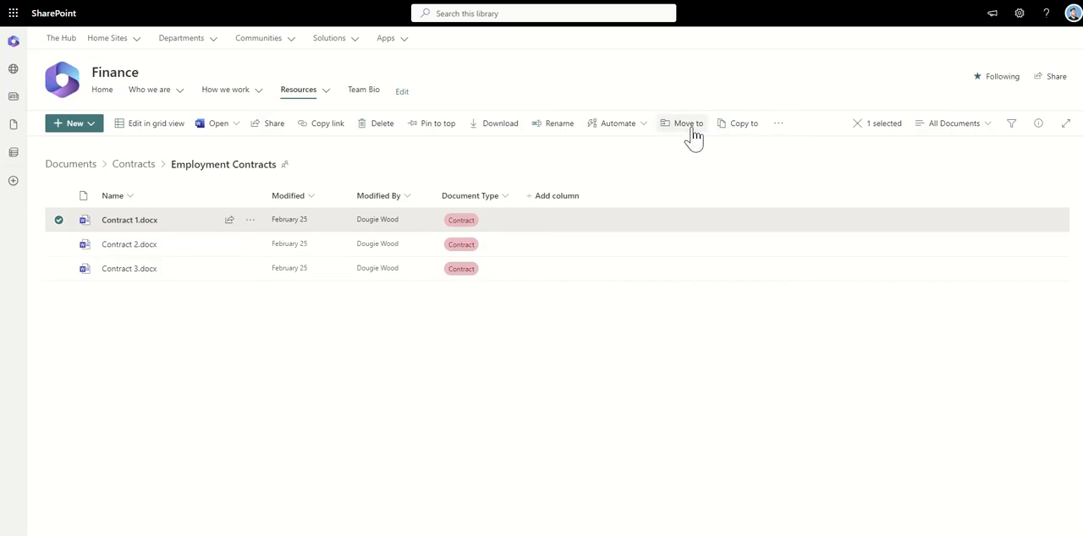
mouse_move(710, 152)
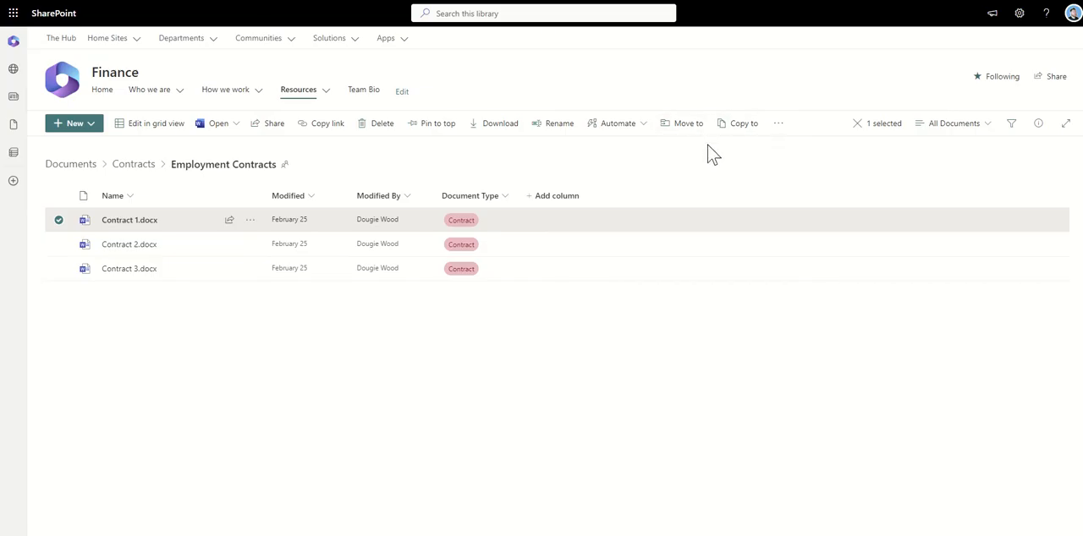
mouse_move(722, 151)
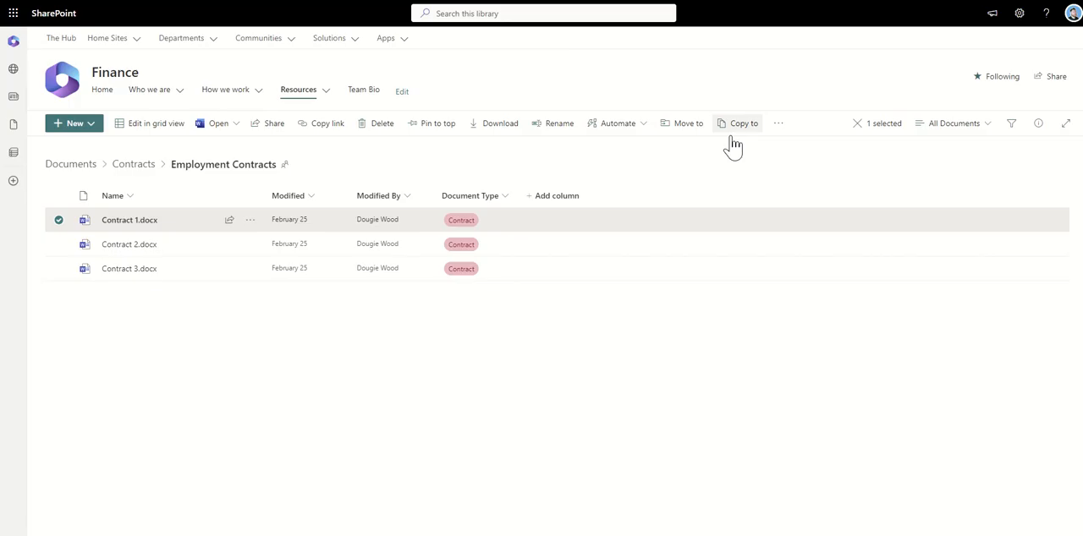
mouse_move(687, 124)
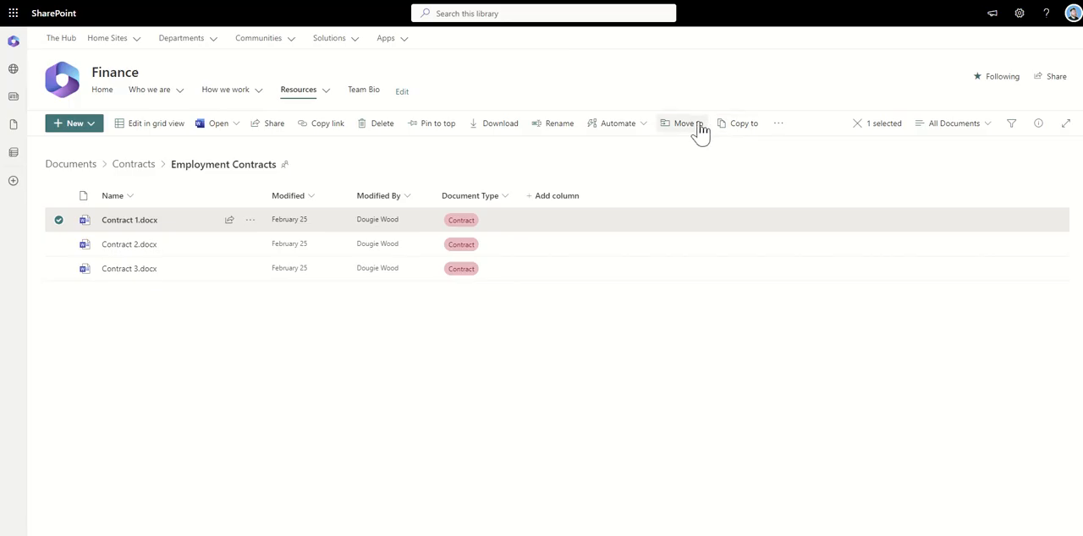
mouse_move(697, 128)
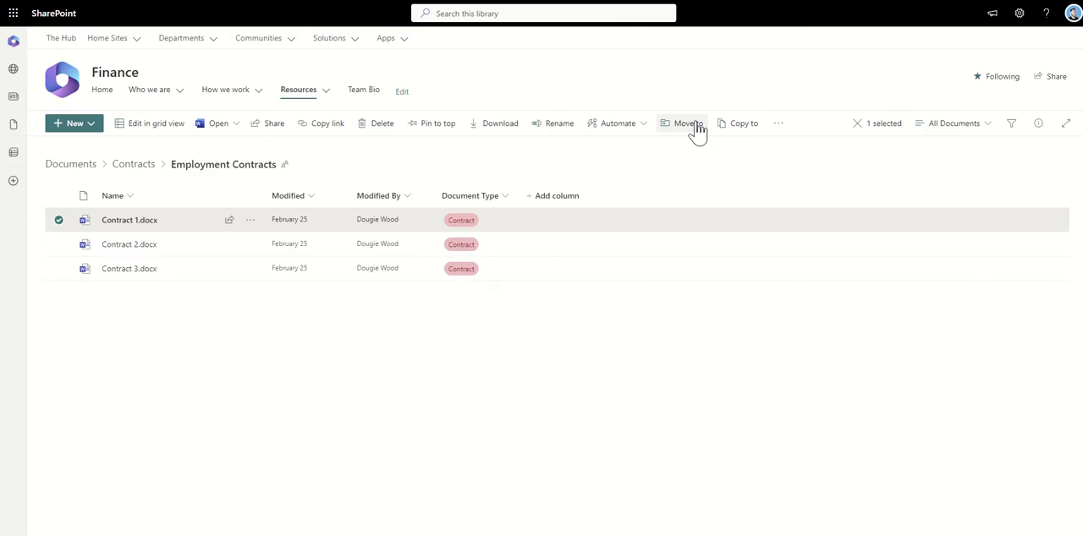
click(684, 122)
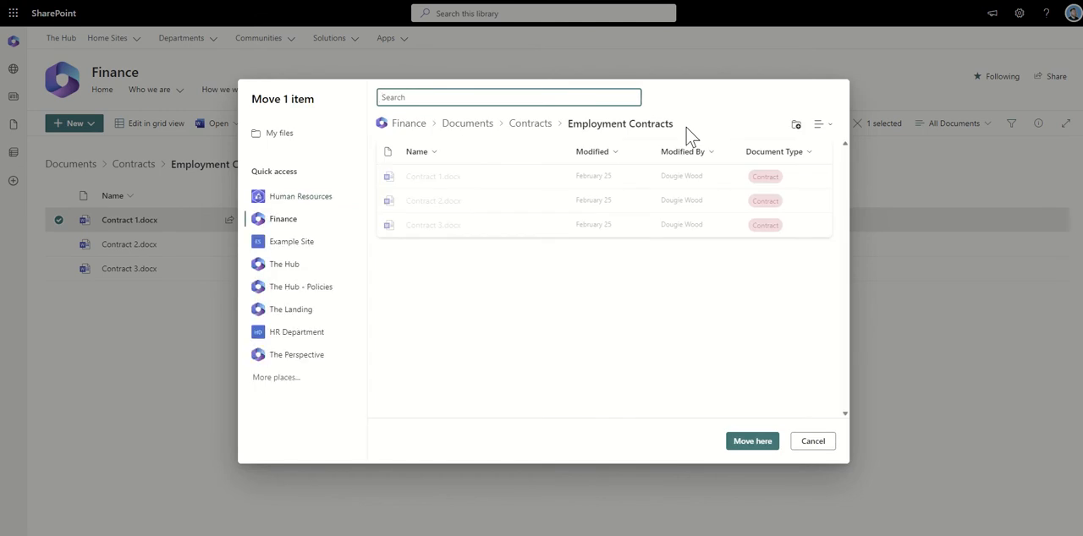
mouse_move(447, 296)
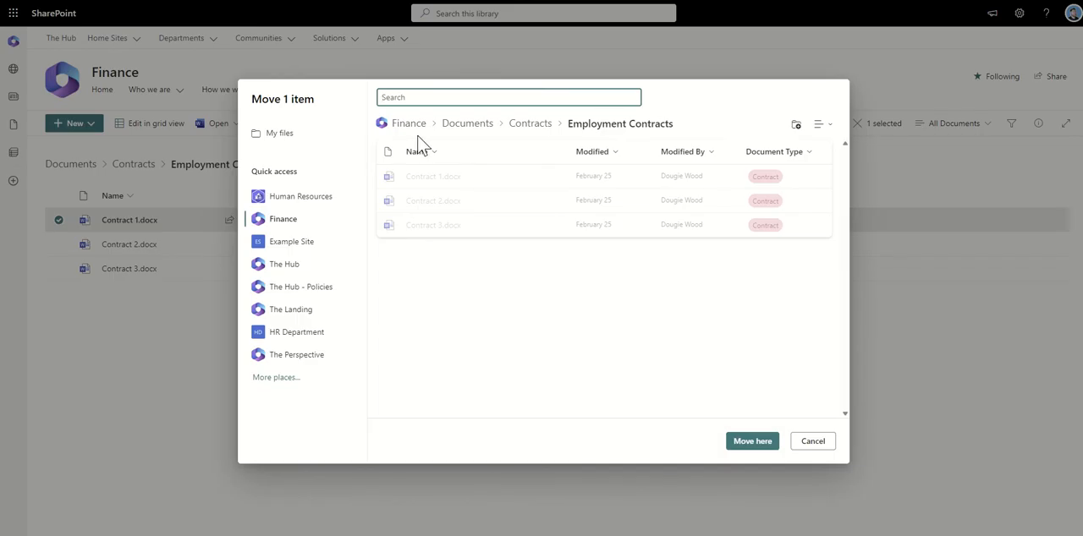
mouse_move(467, 122)
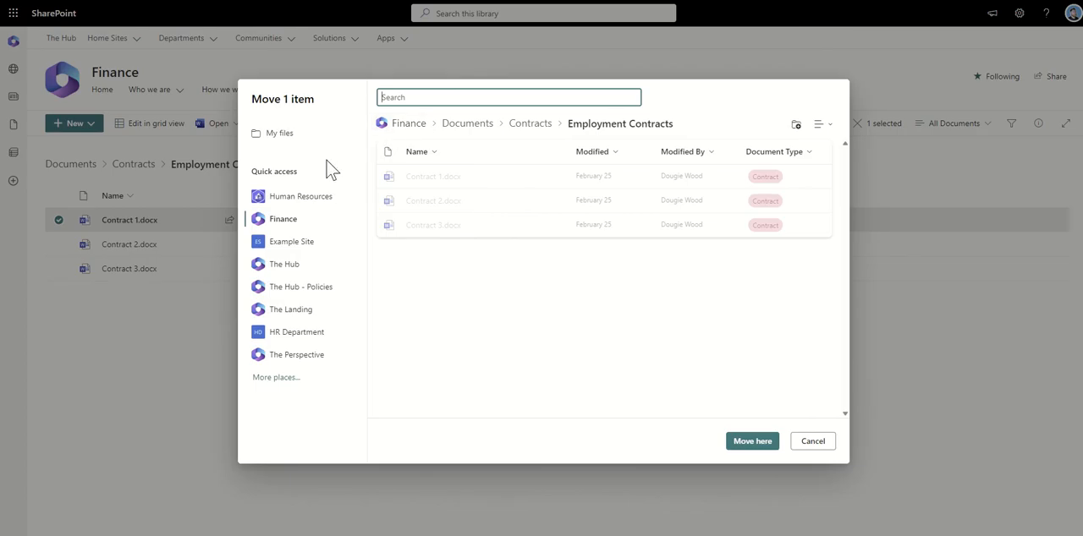
mouse_move(301, 196)
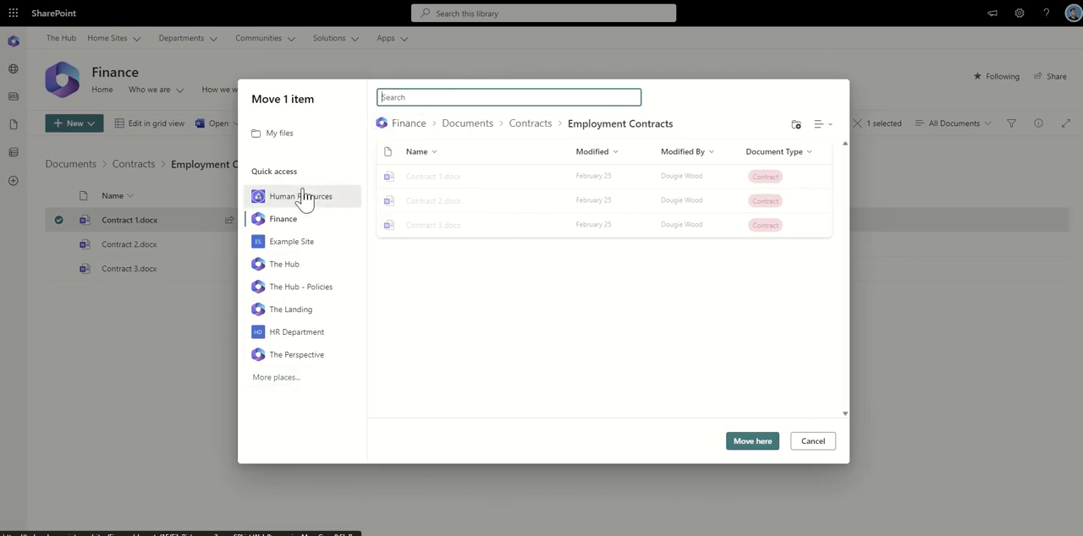
mouse_move(316, 205)
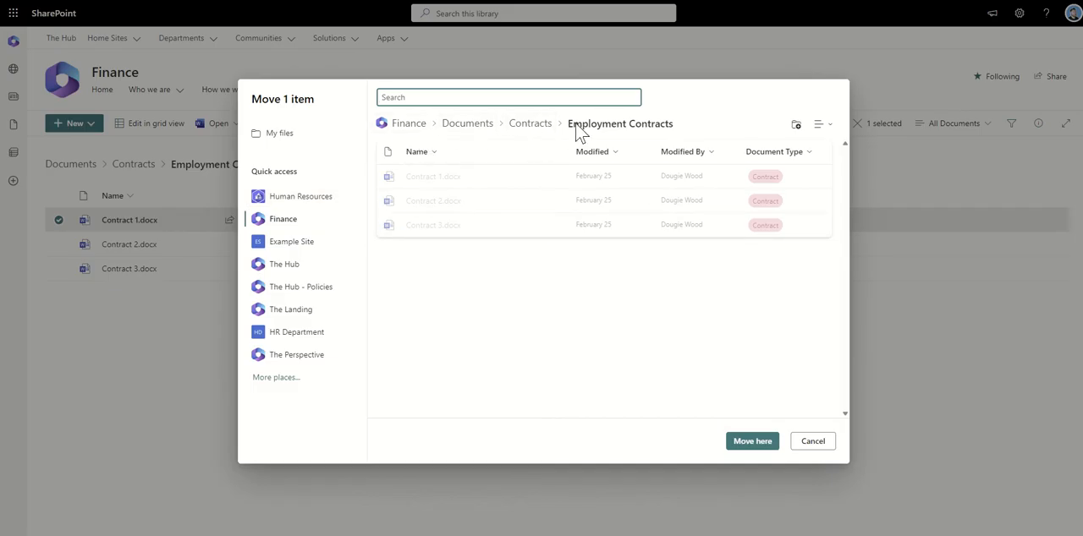
mouse_move(444, 129)
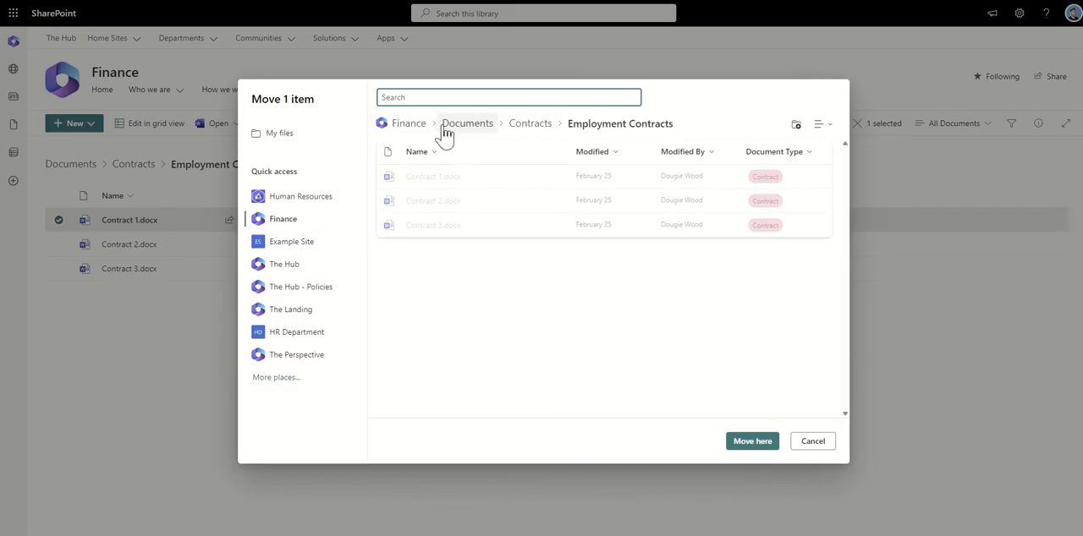
mouse_move(474, 132)
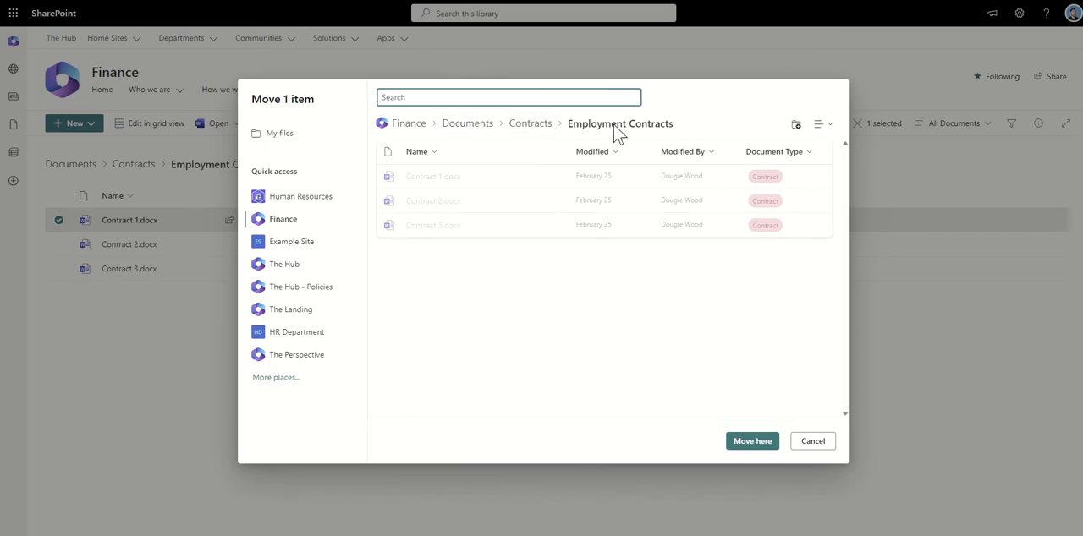
In the Move dialog, go up through Contracts to the Finance Documents library root.
click(529, 122)
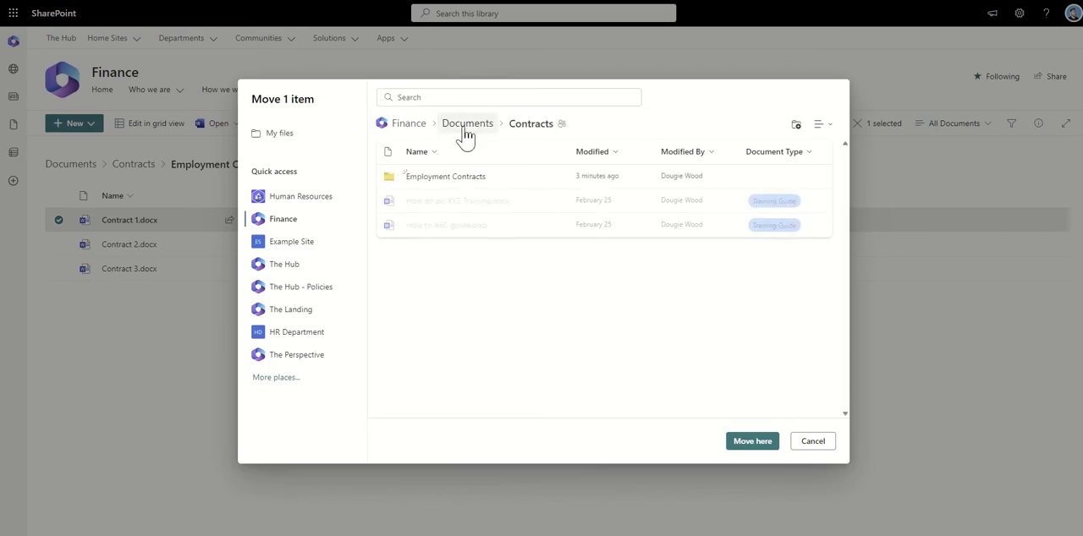
click(467, 122)
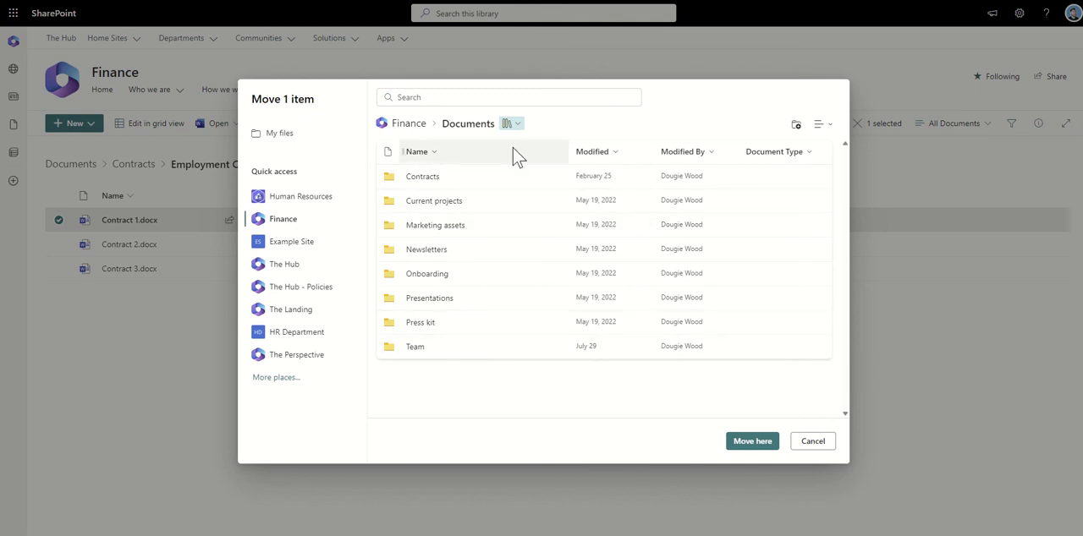
mouse_move(570, 136)
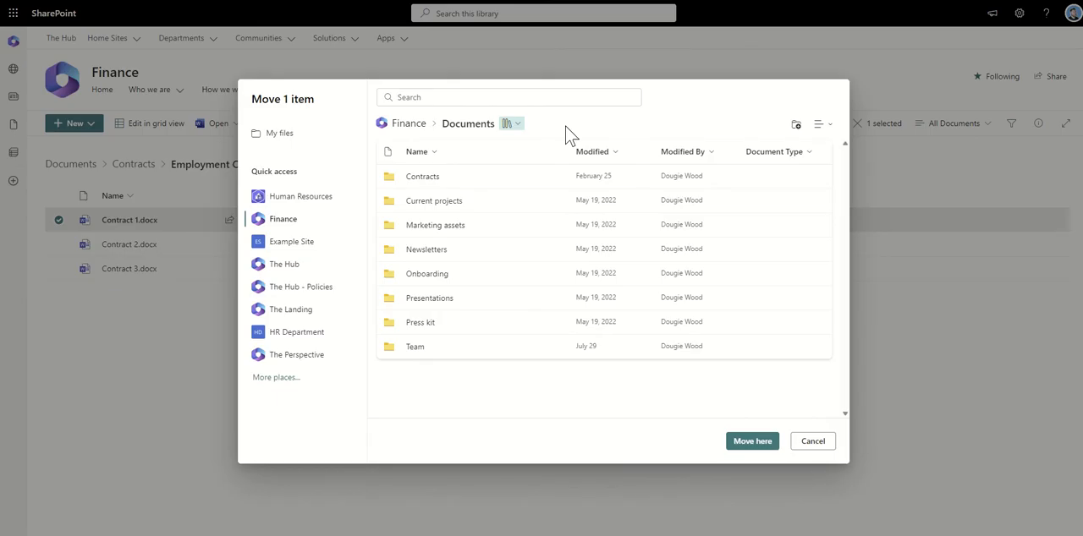
mouse_move(415, 347)
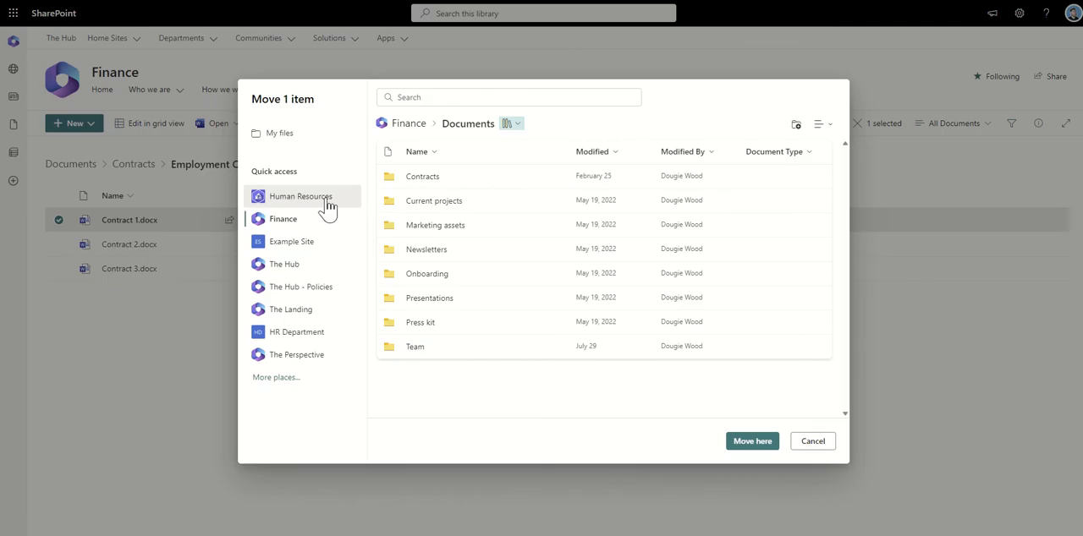
Choose Human Resources > Employment Contracts as destination and move Contract 1.docx there.
click(301, 196)
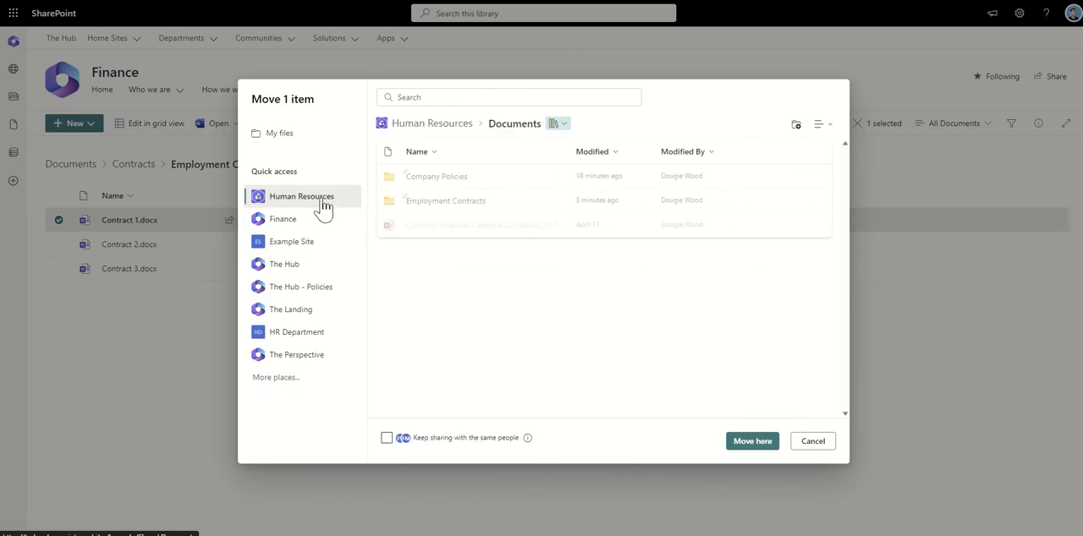
mouse_move(454, 206)
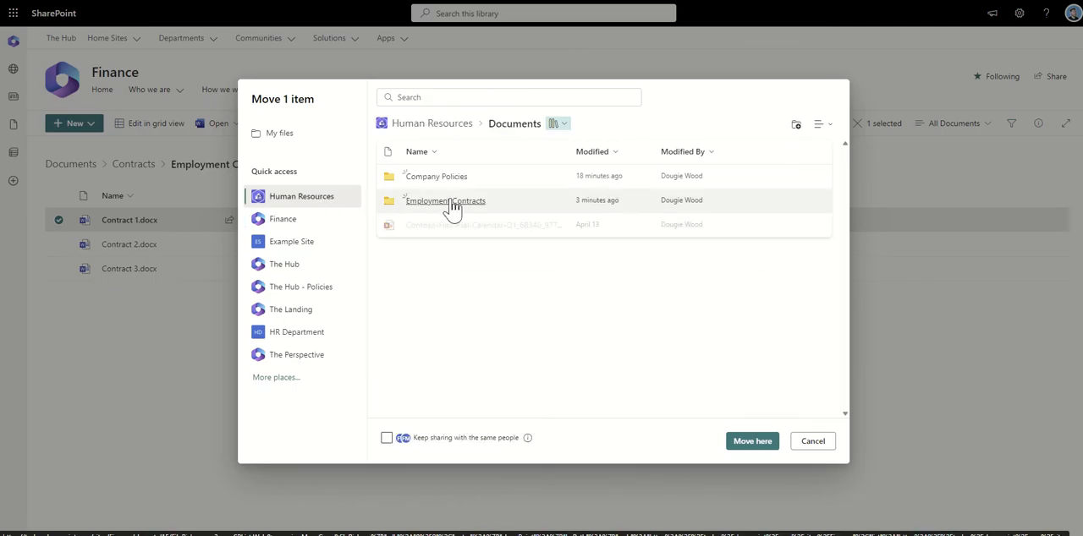
mouse_move(442, 210)
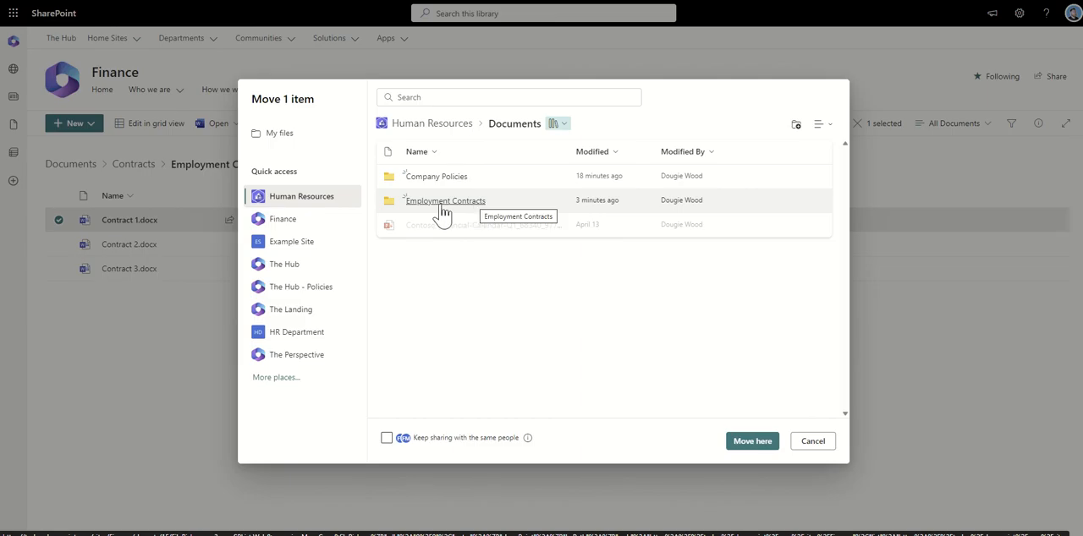
mouse_move(470, 207)
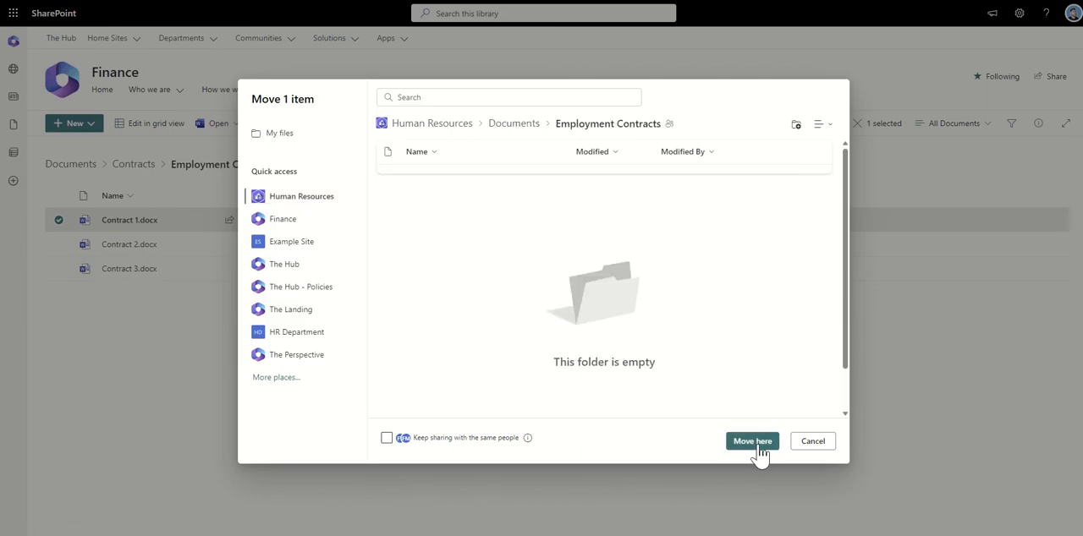
click(751, 440)
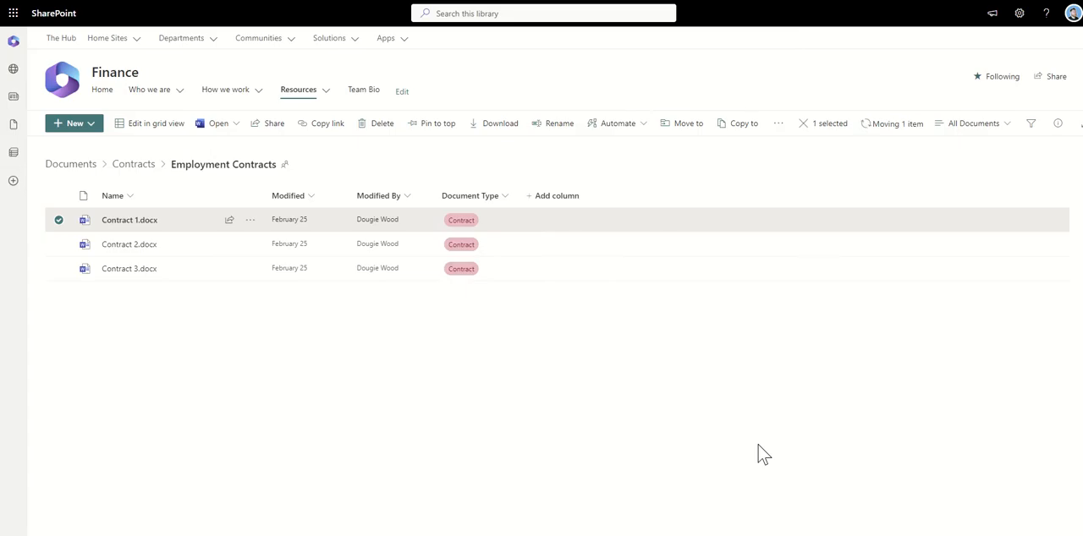
mouse_move(389, 190)
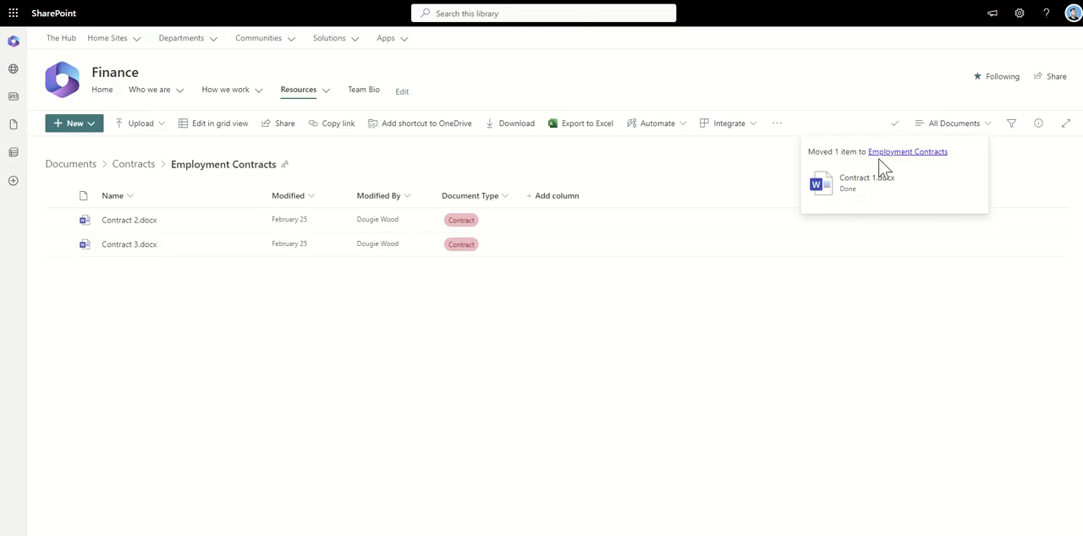
mouse_move(819, 159)
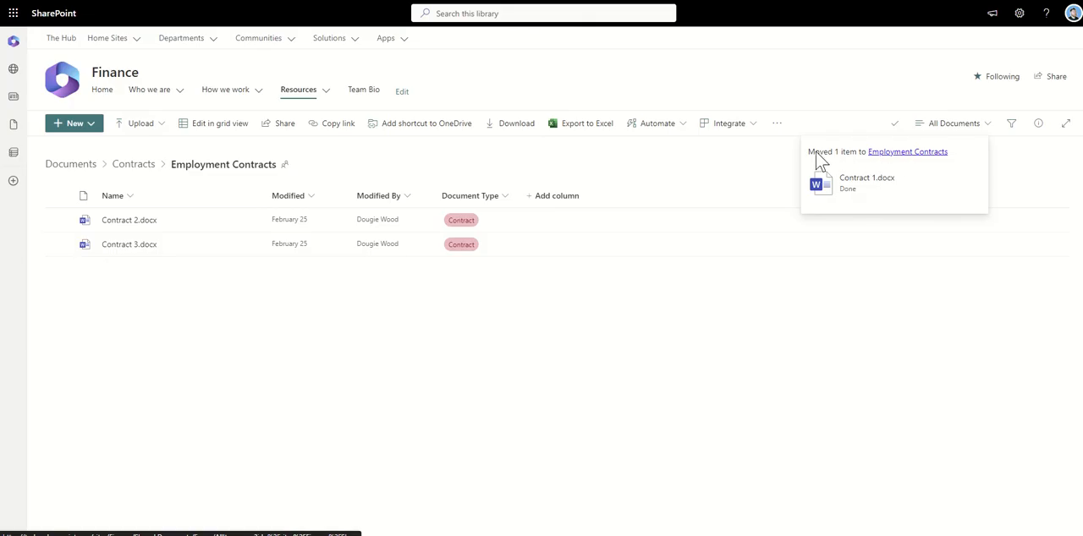
mouse_move(893, 162)
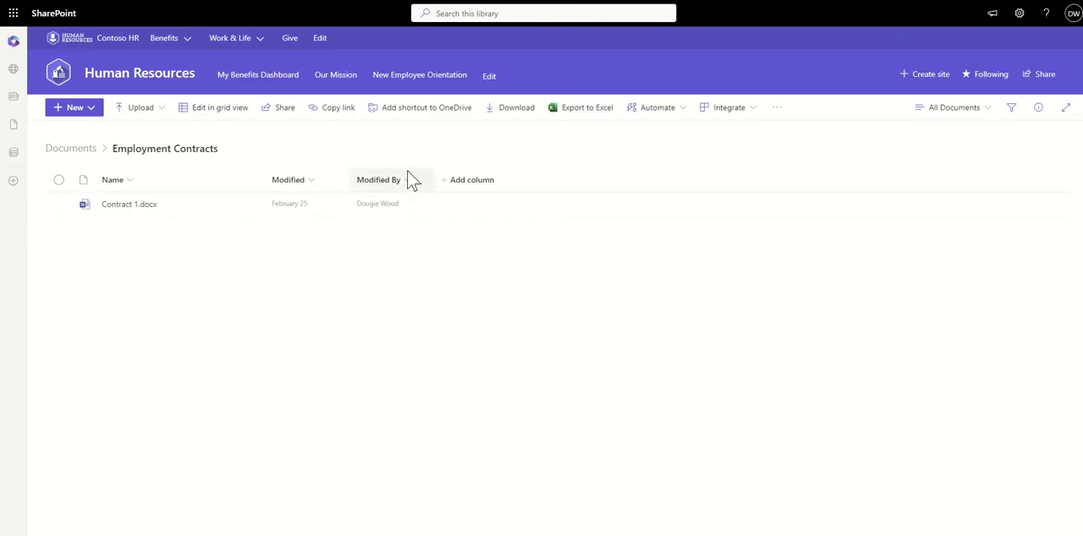
mouse_move(129, 247)
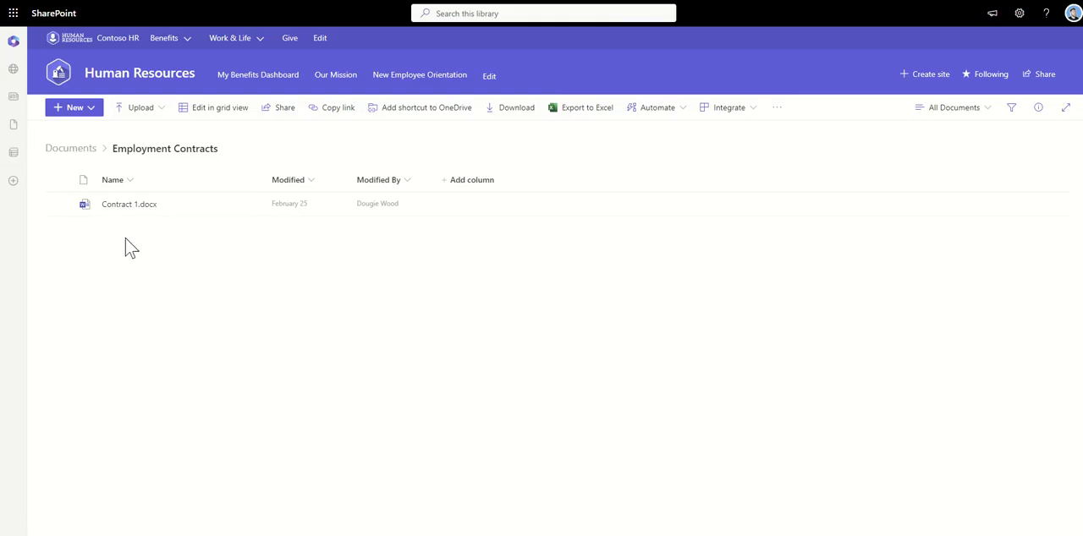
mouse_move(147, 74)
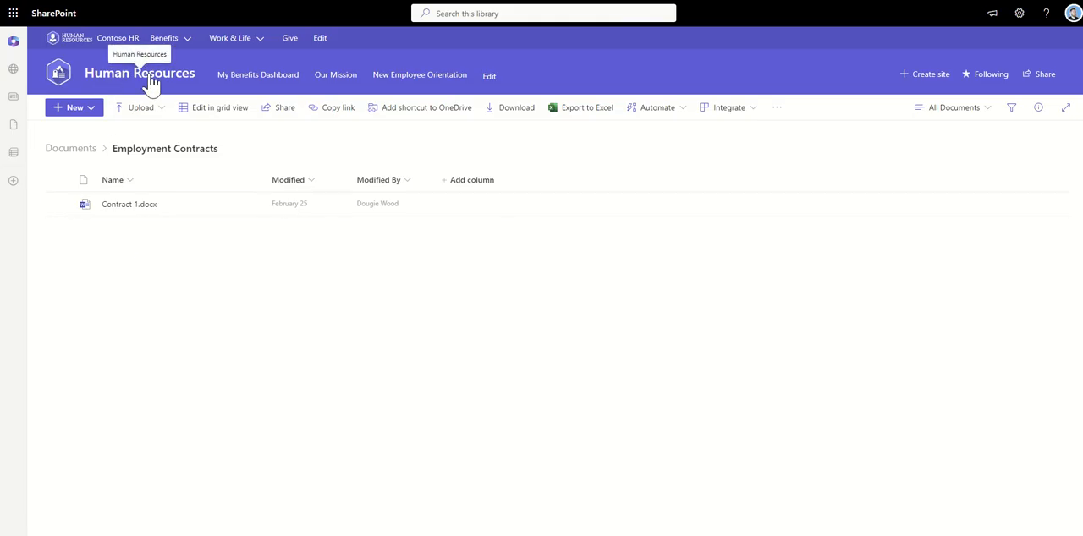
mouse_move(142, 267)
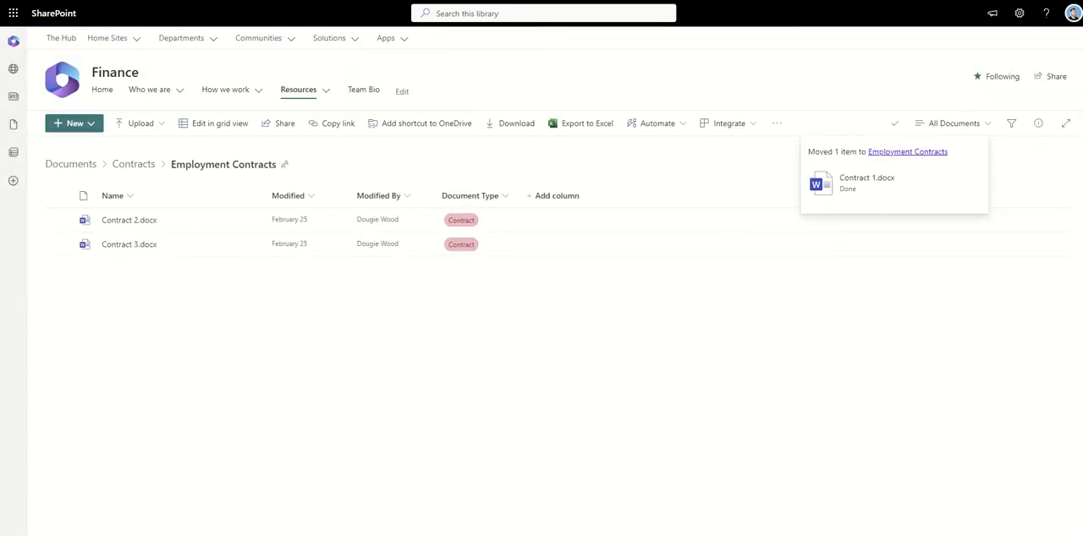
Move Contract 2.docx and Contract 3.docx to Human Resources > Employment Contracts.
click(57, 220)
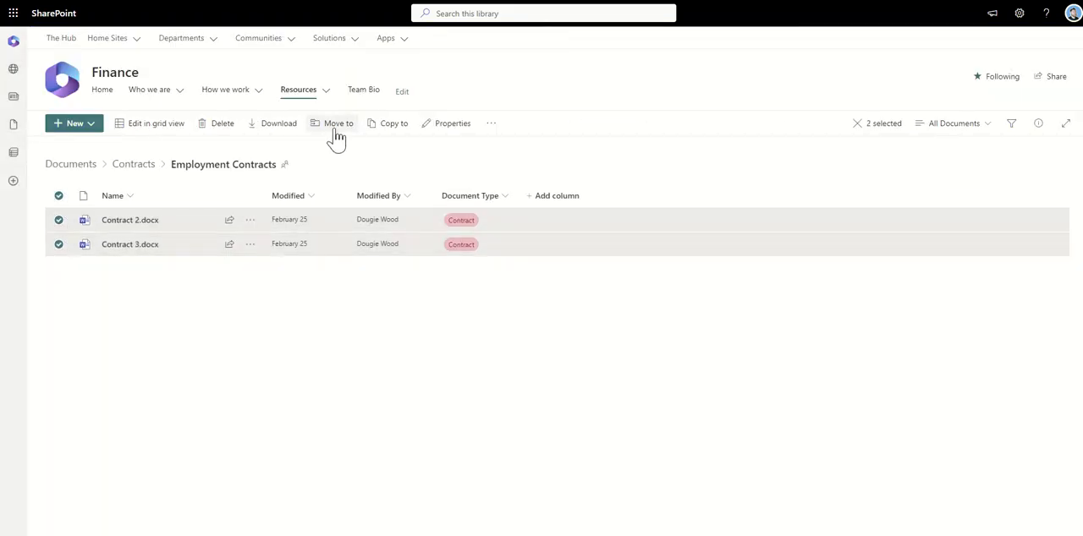
click(338, 121)
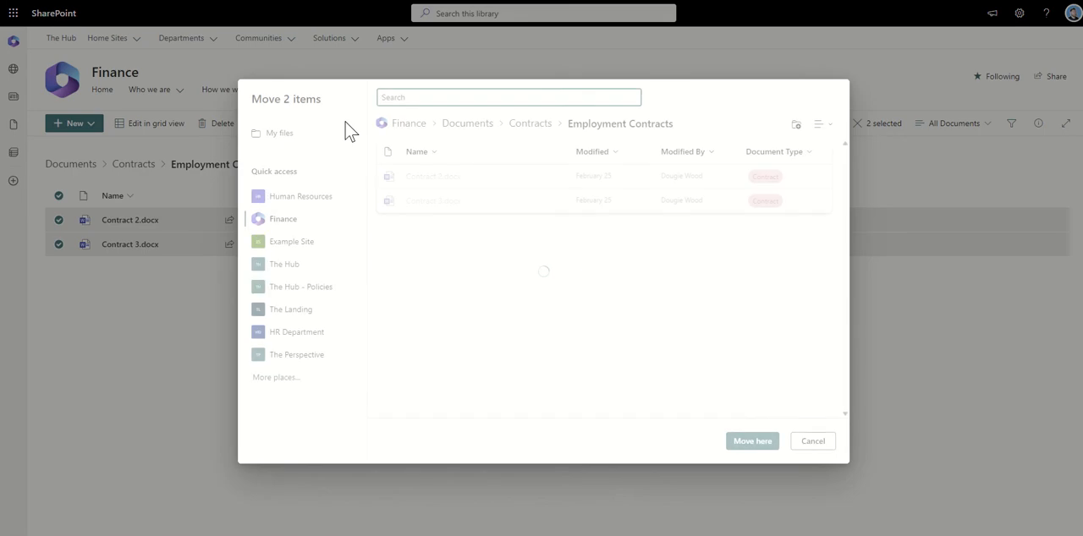
click(301, 196)
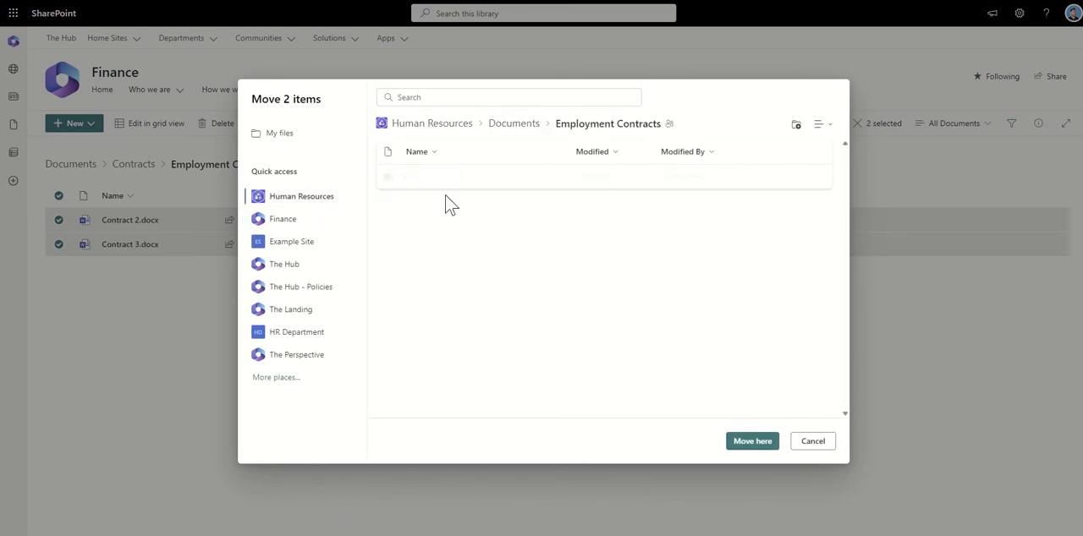
click(751, 440)
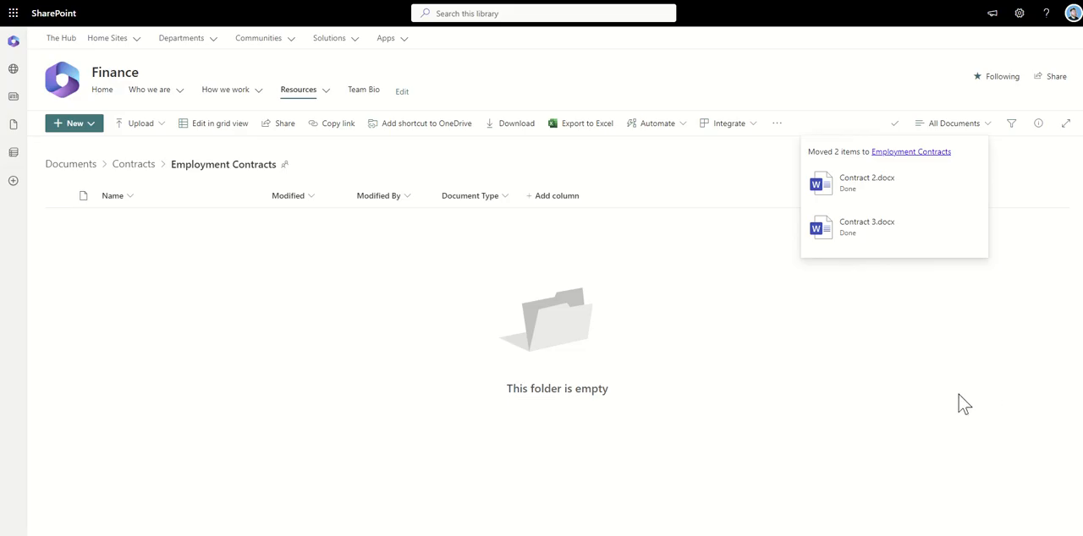
mouse_move(883, 225)
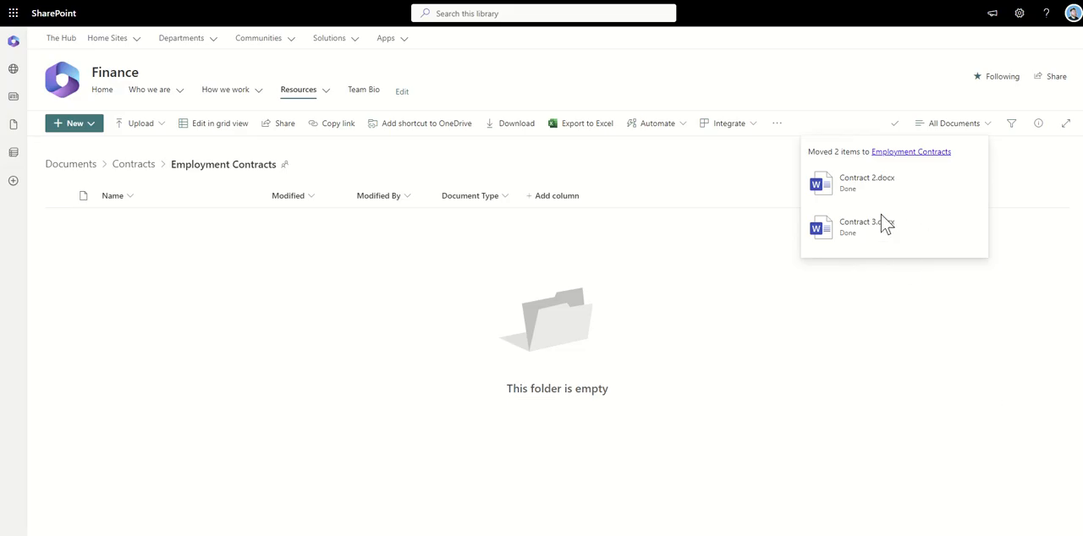
mouse_move(912, 162)
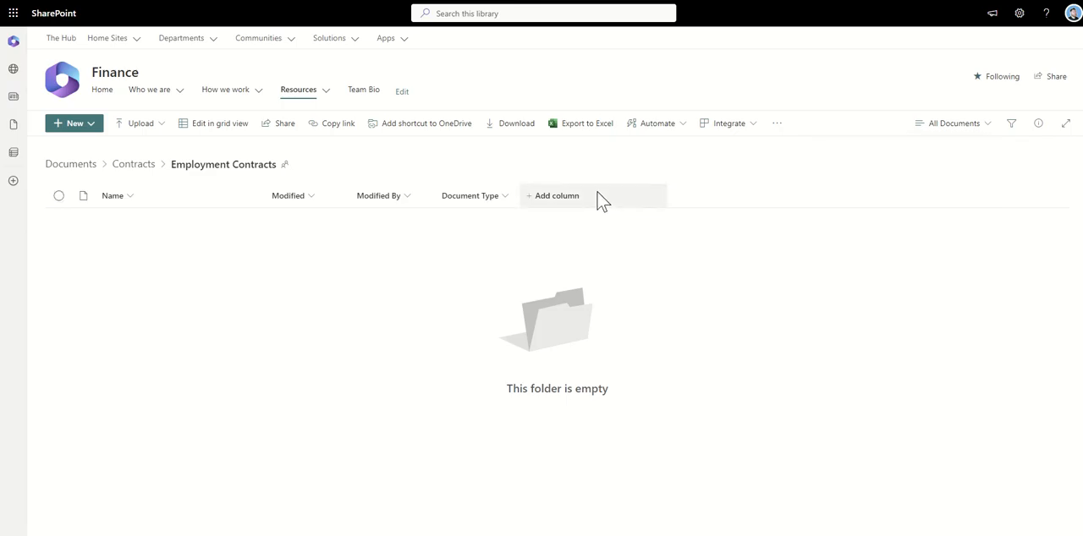
Select How to ABC guide.docx in Contracts and start a Copy to, choosing its destination.
click(132, 164)
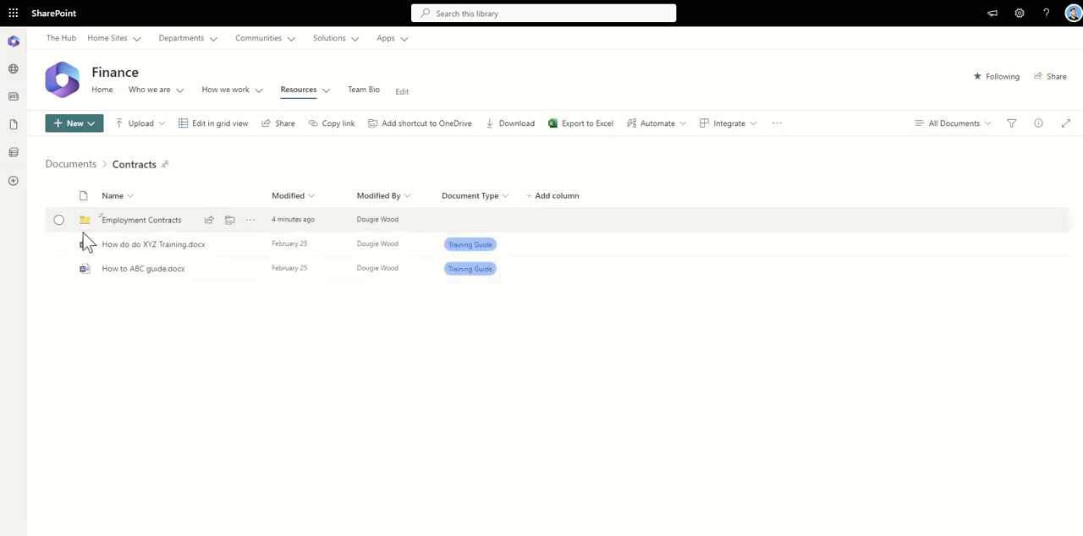
click(58, 267)
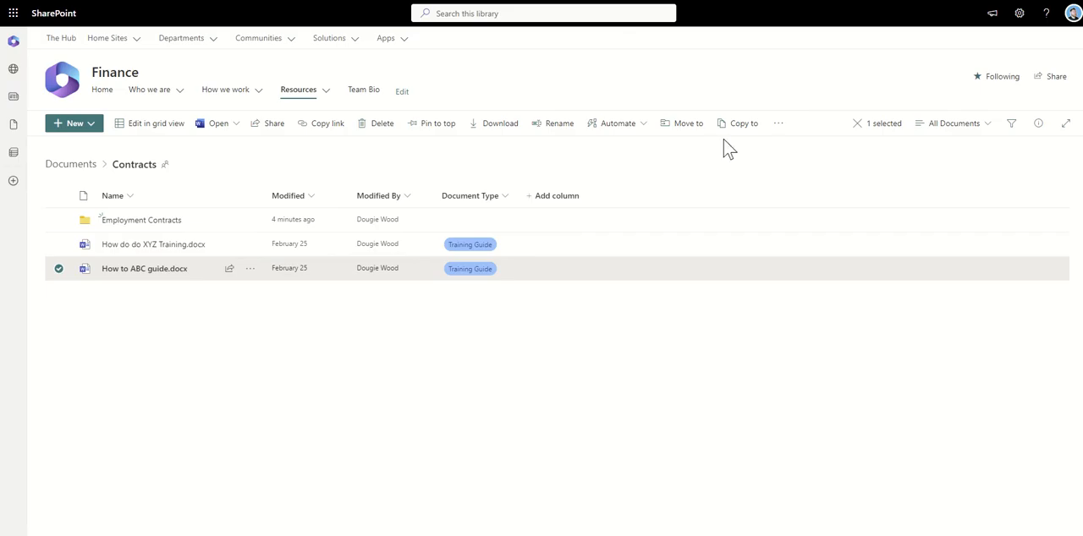
click(737, 122)
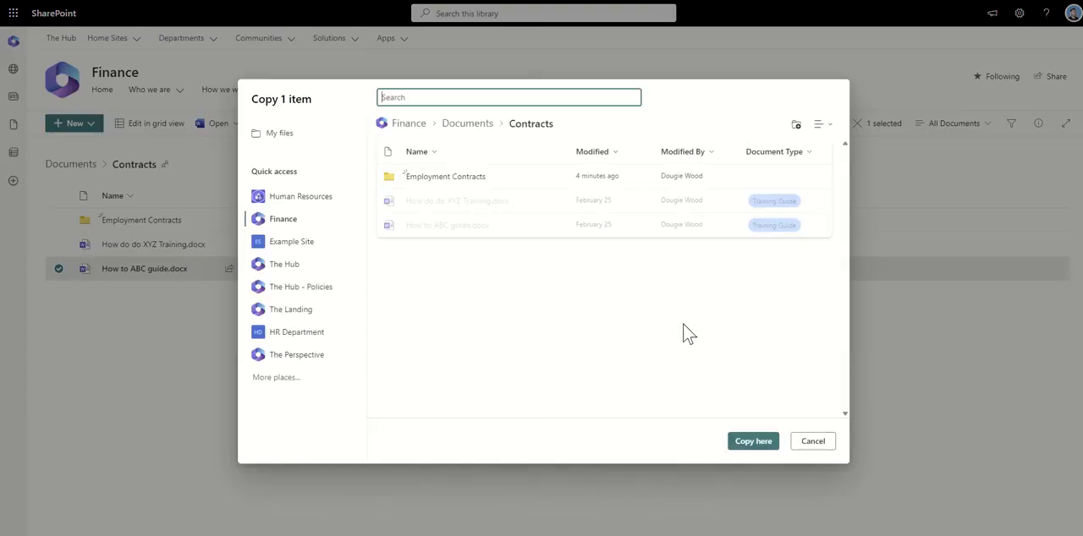
mouse_move(656, 348)
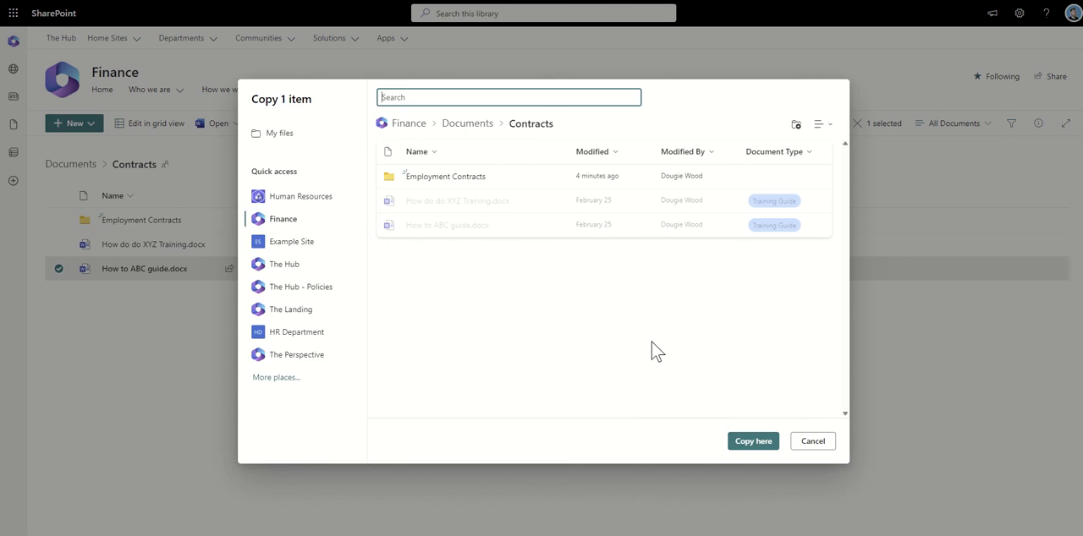
mouse_move(755, 441)
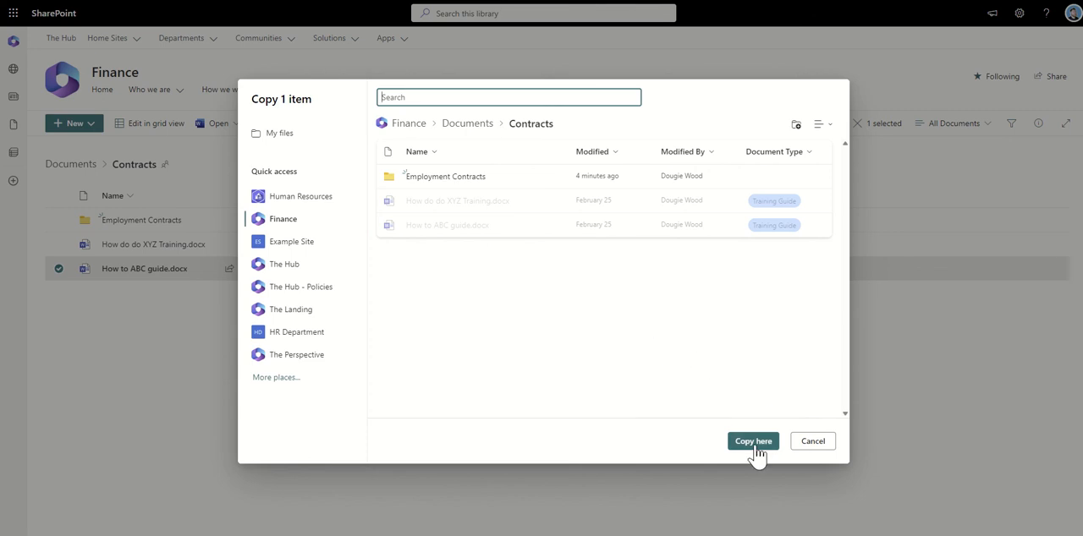
mouse_move(177, 382)
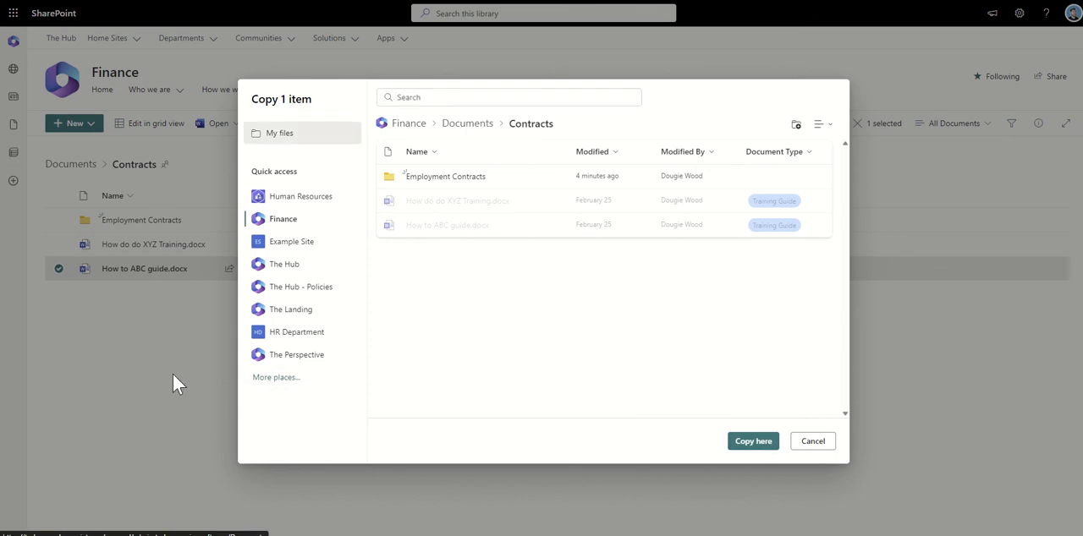
click(812, 440)
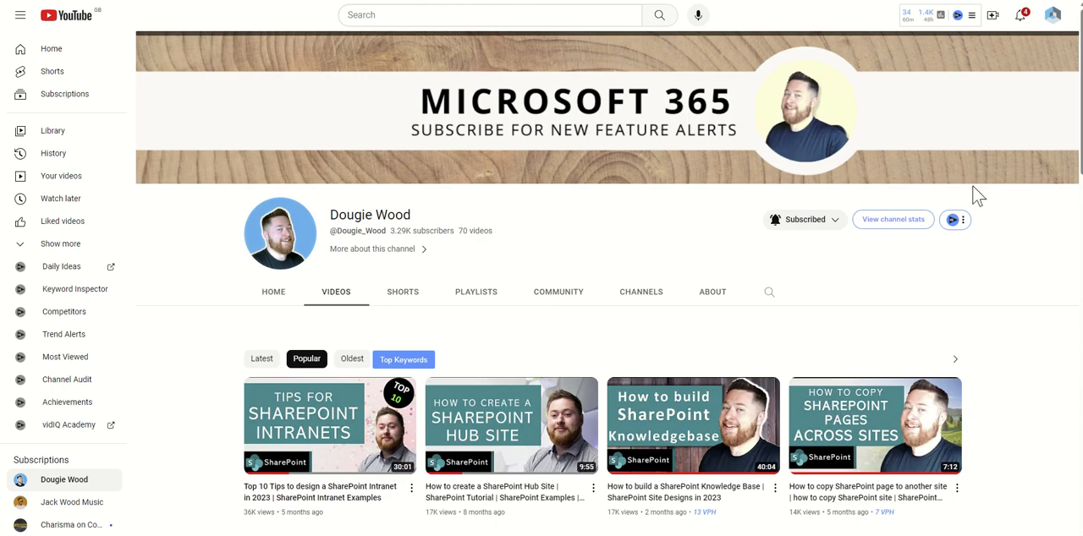
click(803, 220)
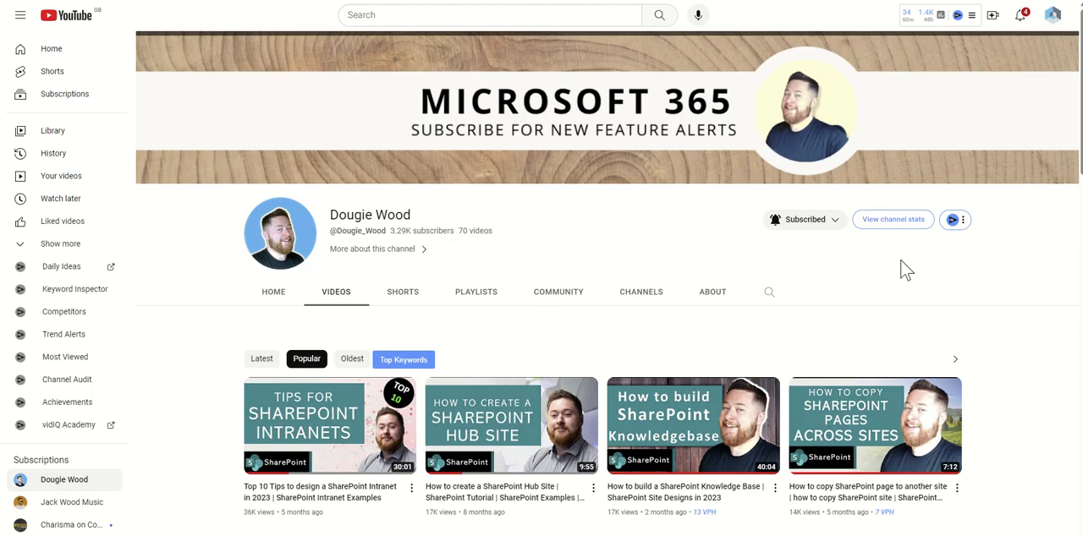
mouse_move(578, 302)
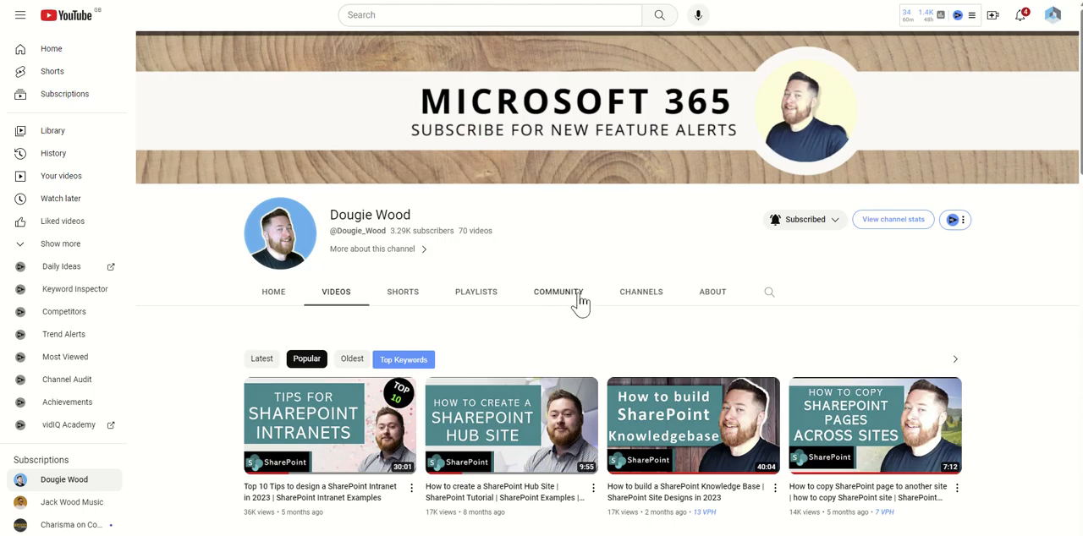
click(558, 291)
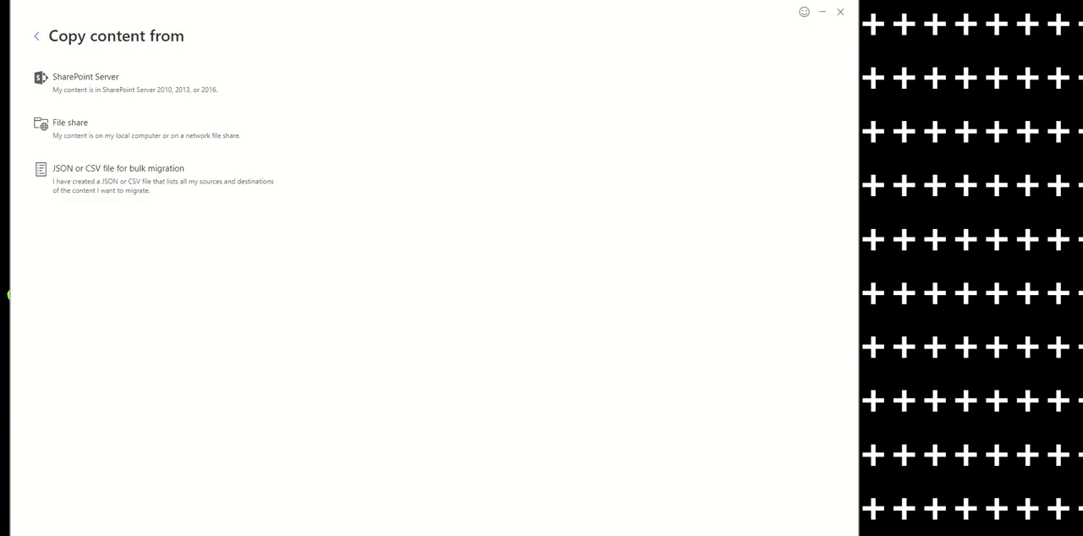
mouse_move(200, 156)
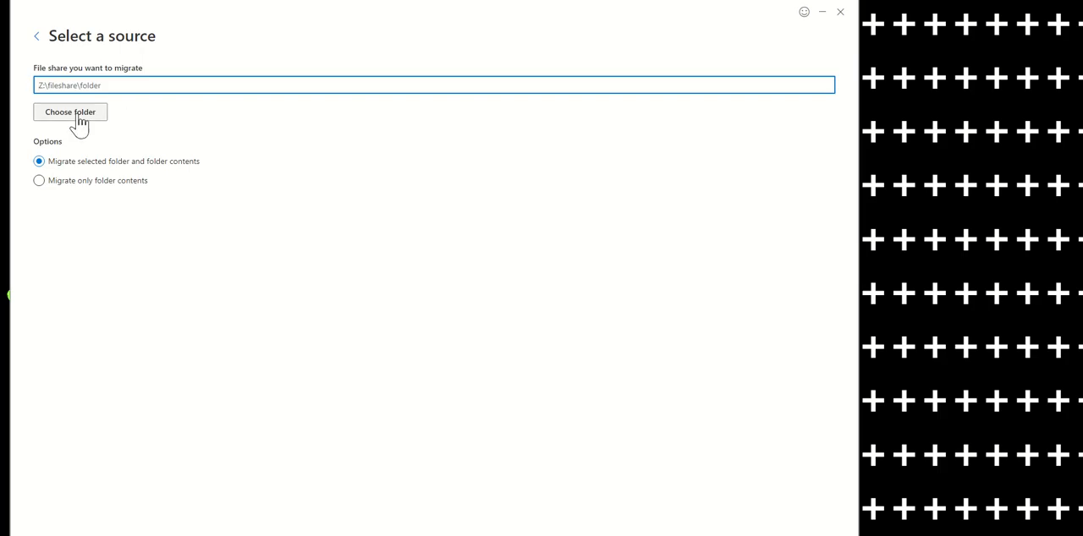
Set Documents > MOVE ME as the migration source, migrating only the folder contents.
click(71, 112)
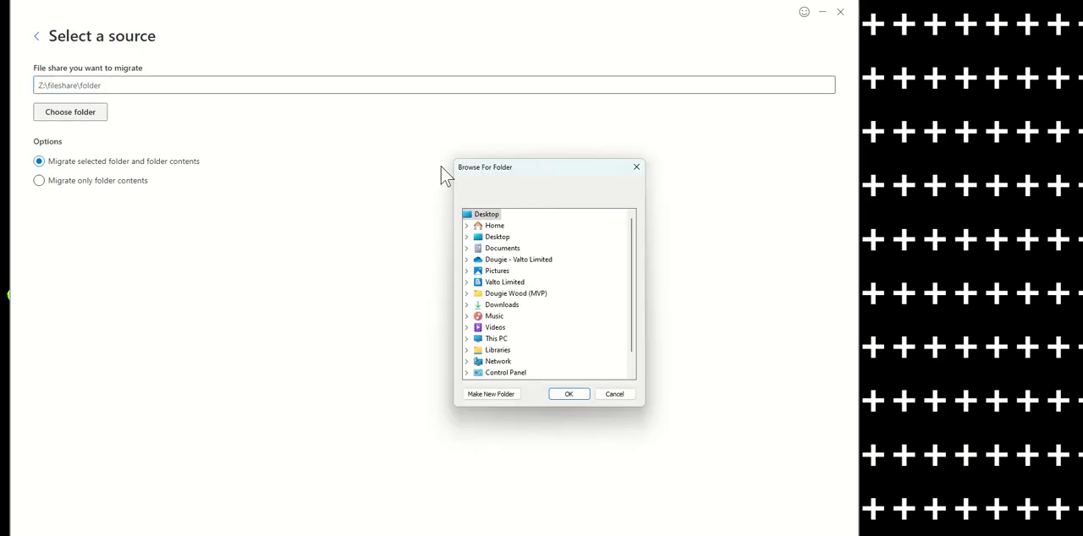
mouse_move(487, 264)
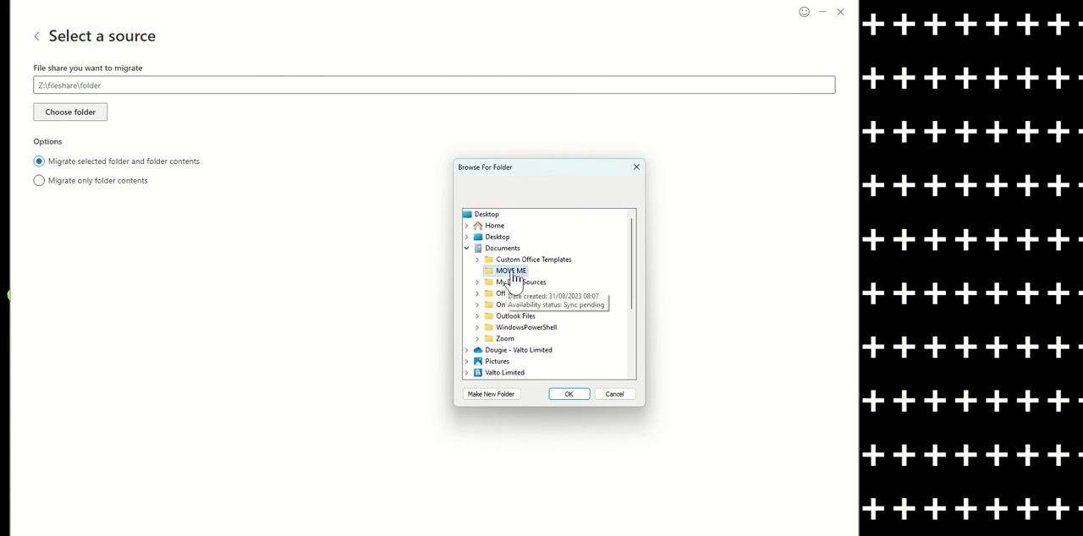
click(569, 394)
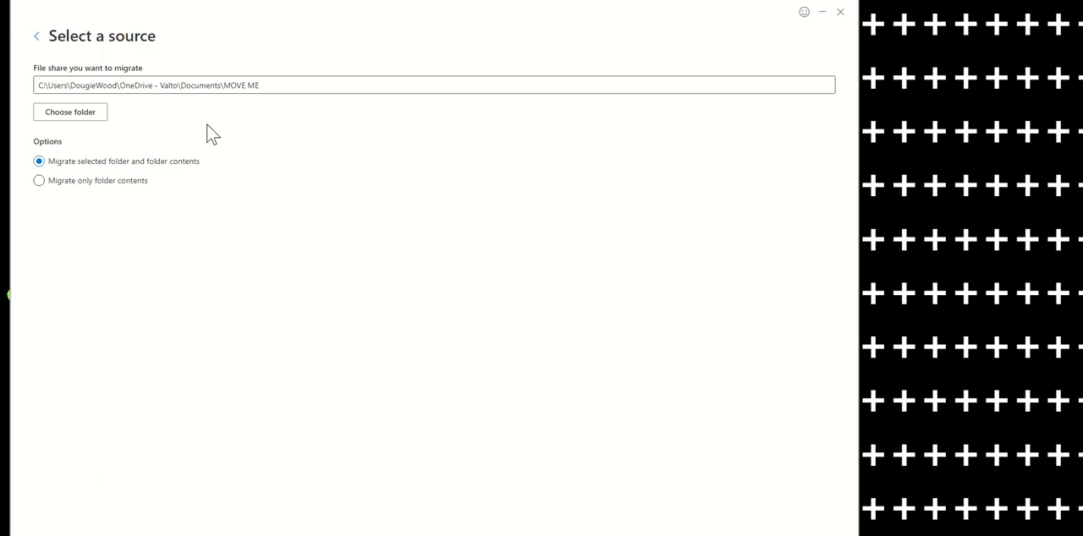
mouse_move(71, 169)
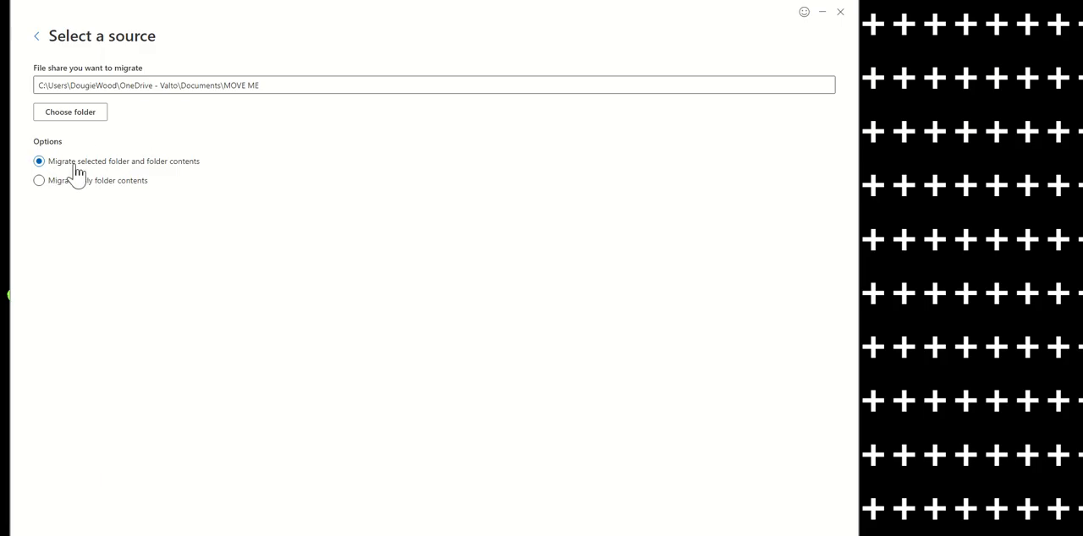
mouse_move(159, 177)
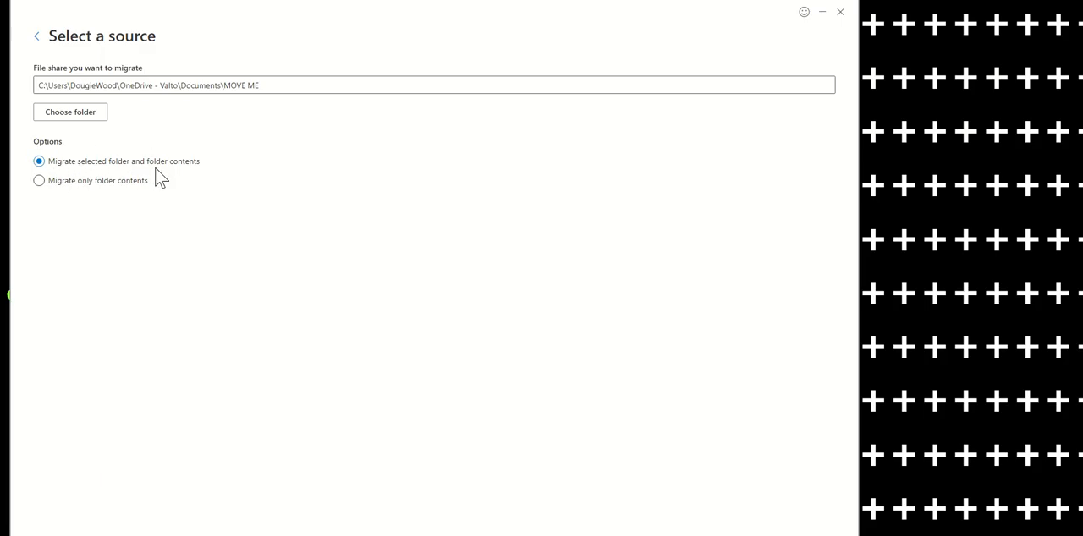
mouse_move(127, 179)
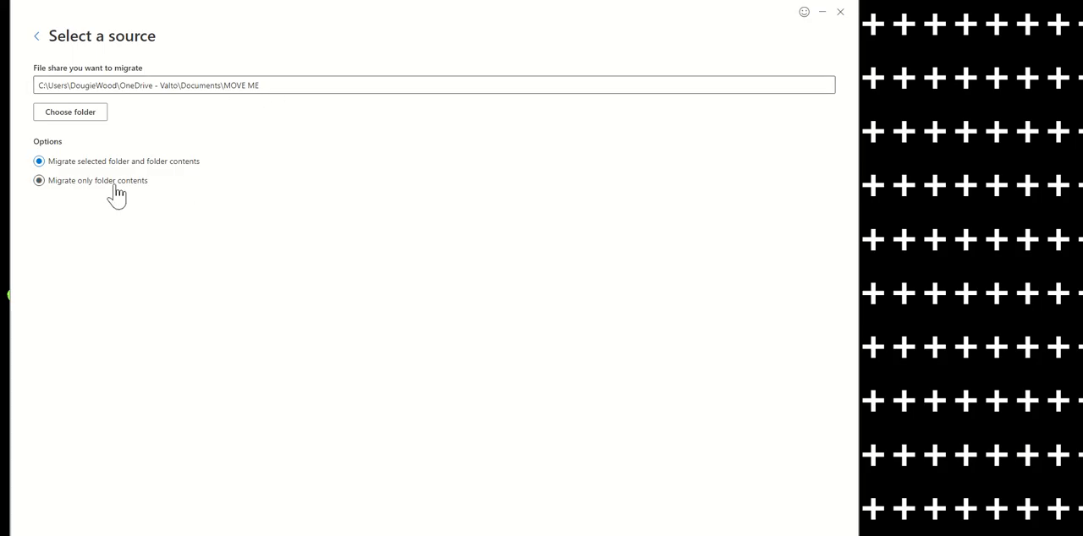
mouse_move(124, 188)
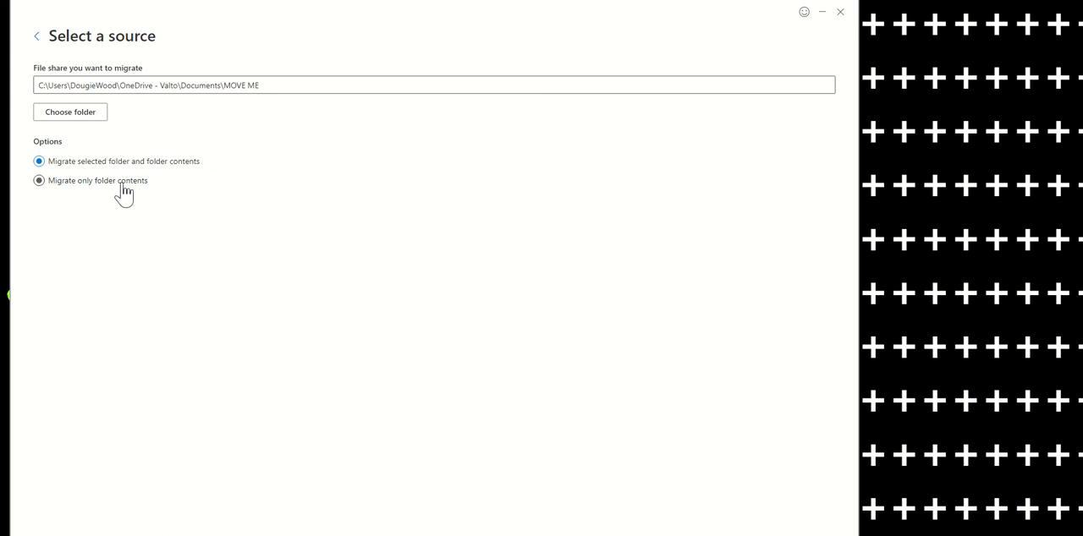
click(37, 179)
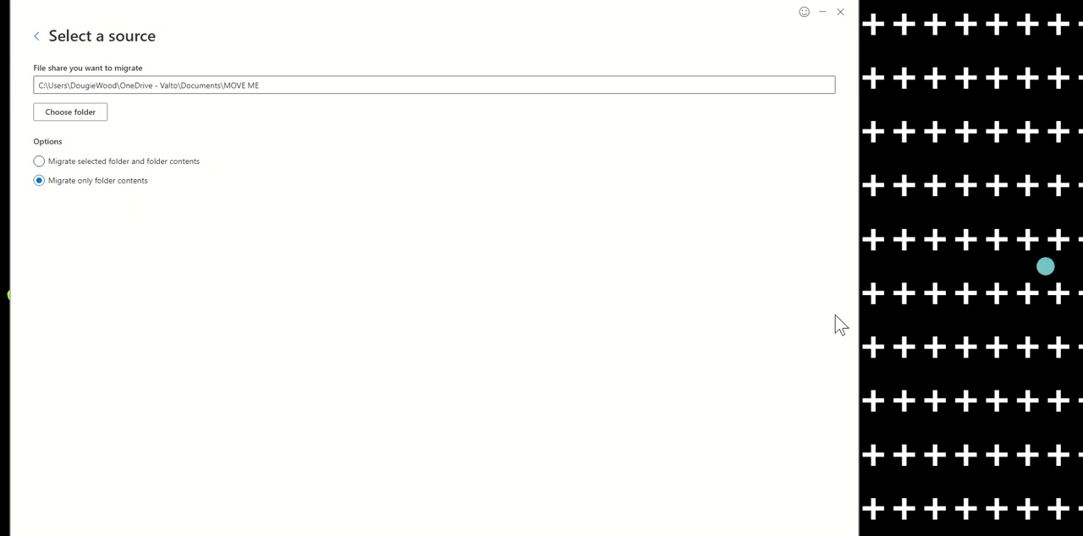
mouse_move(749, 463)
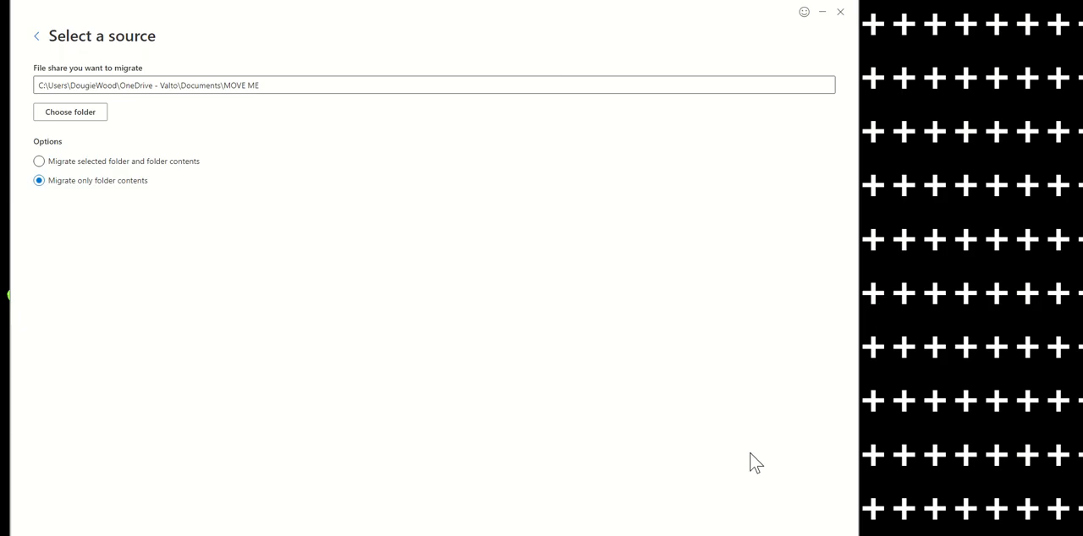
mouse_move(811, 531)
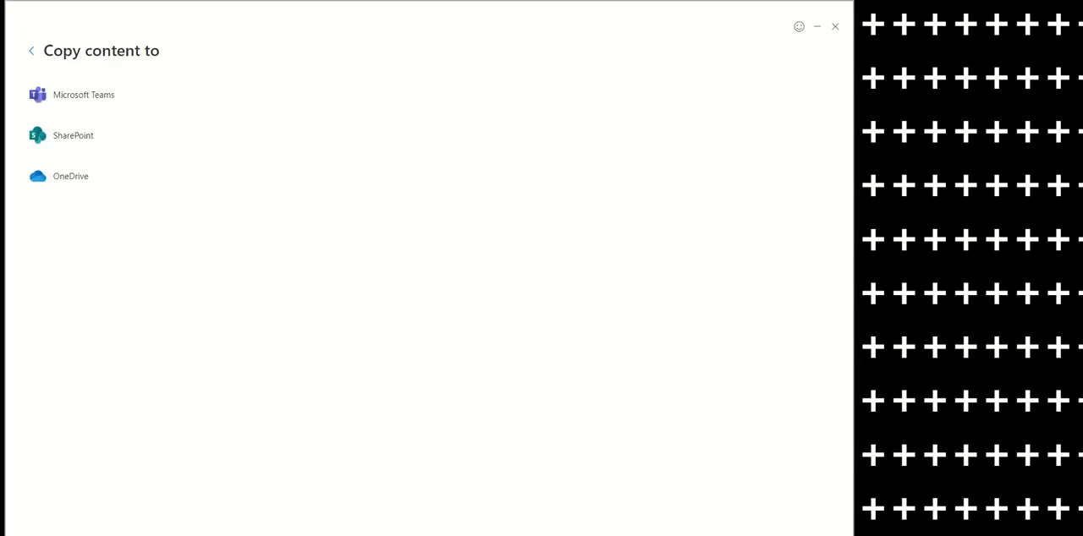
mouse_move(189, 145)
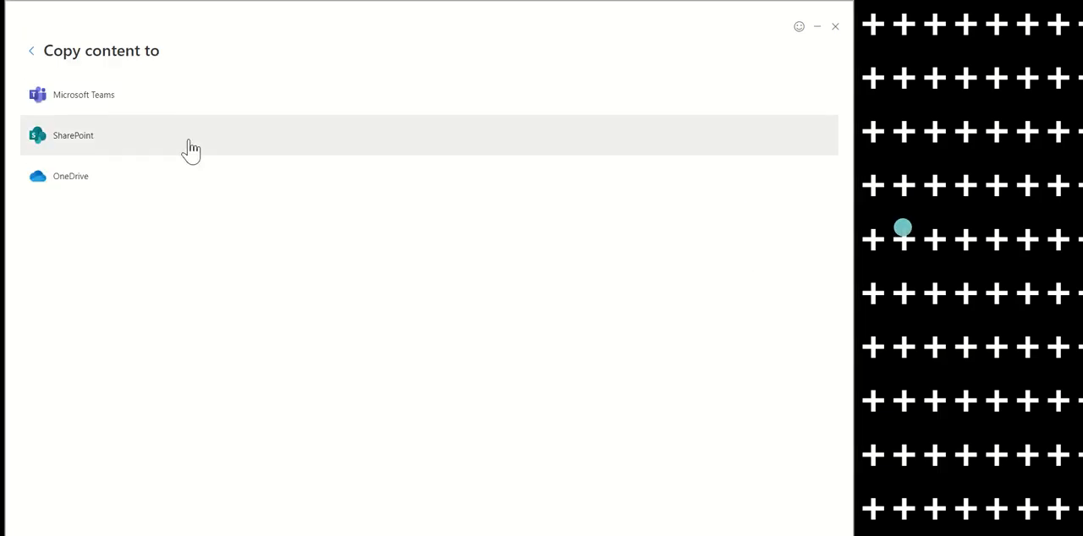
Target SharePoint at the Finance site URL with the Documents library as location.
click(71, 135)
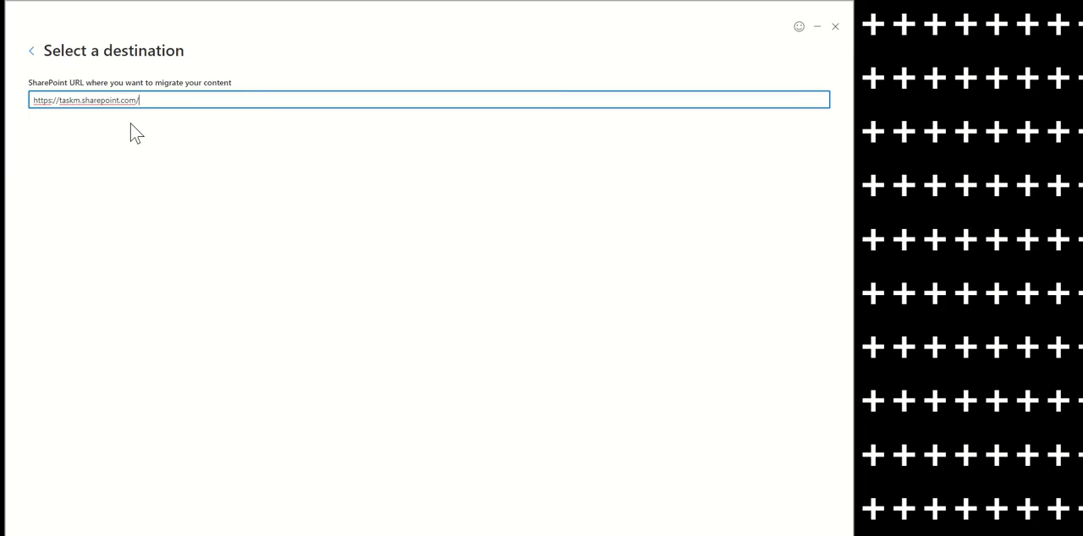
mouse_move(810, 383)
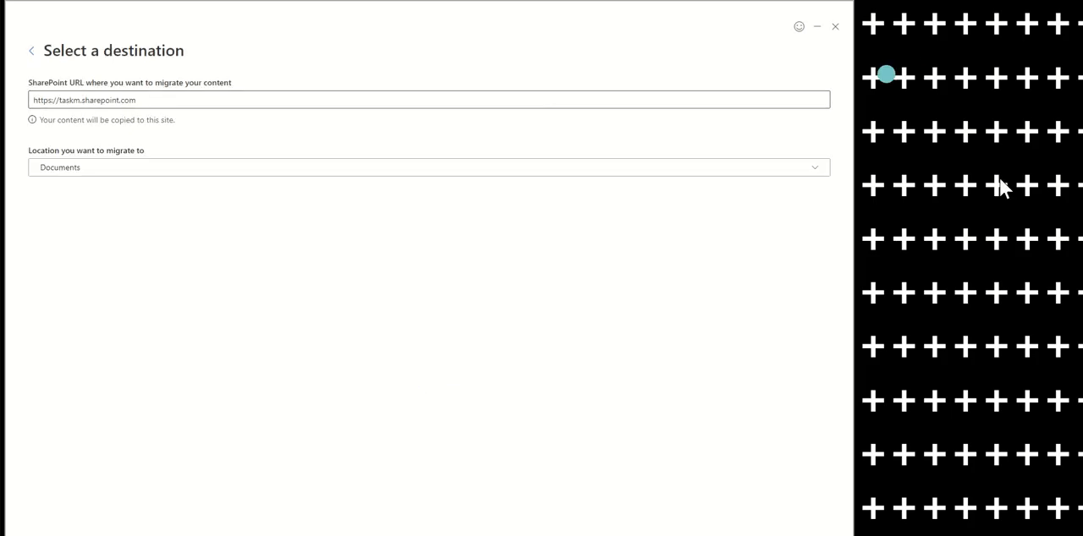
double_click(125, 99)
text(/sites/Finance)
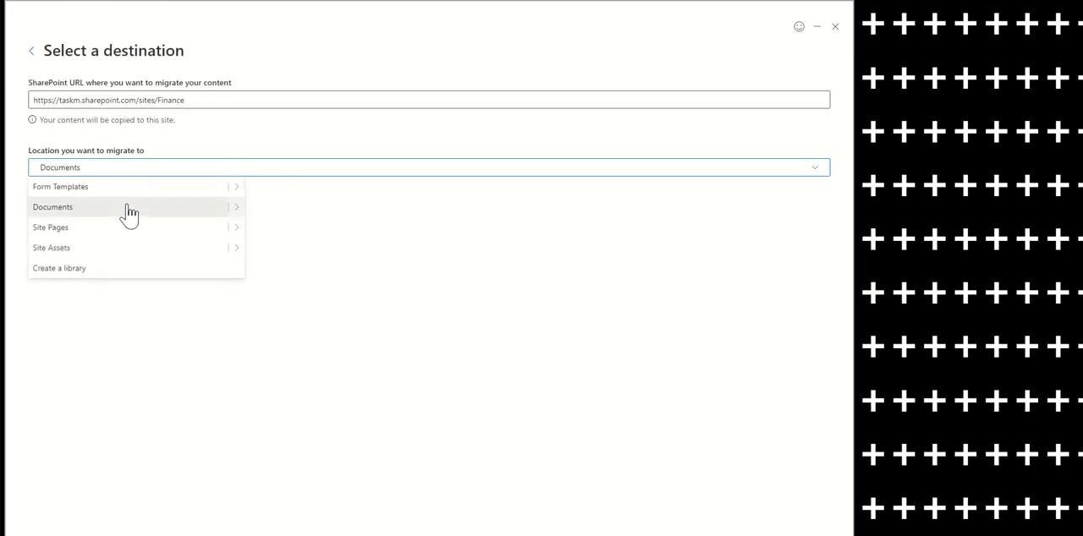
click(53, 206)
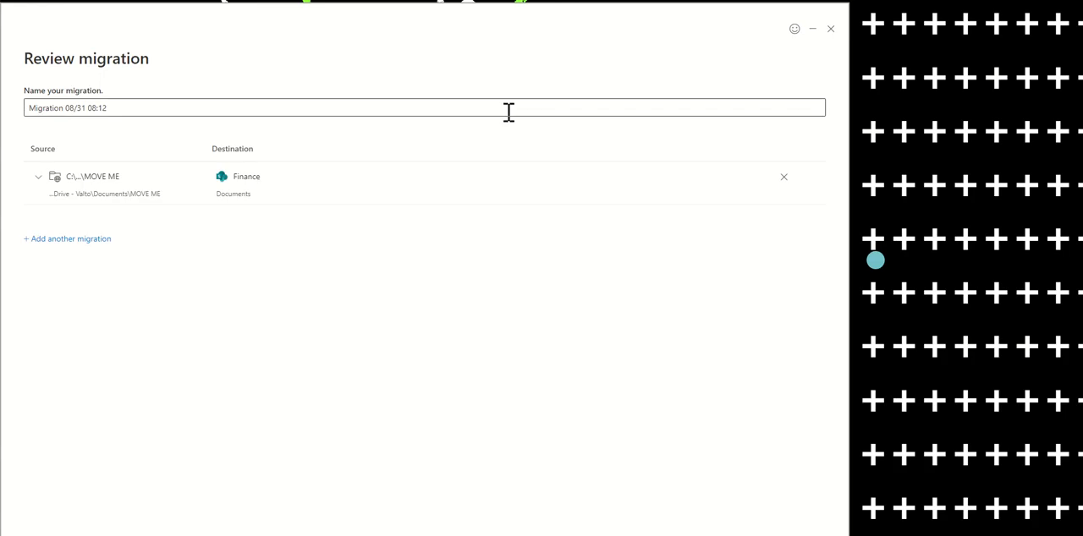
mouse_move(235, 153)
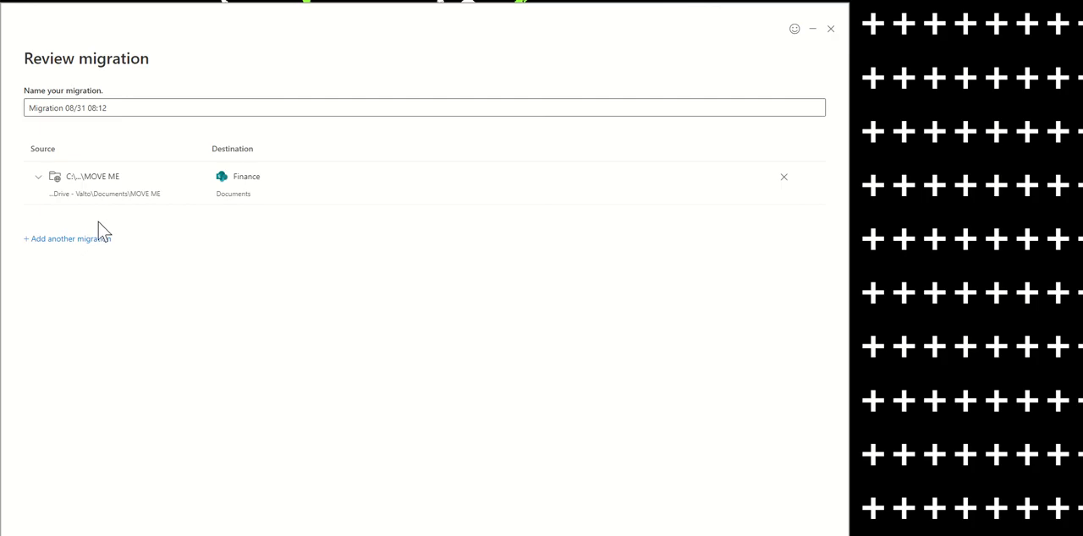
mouse_move(241, 348)
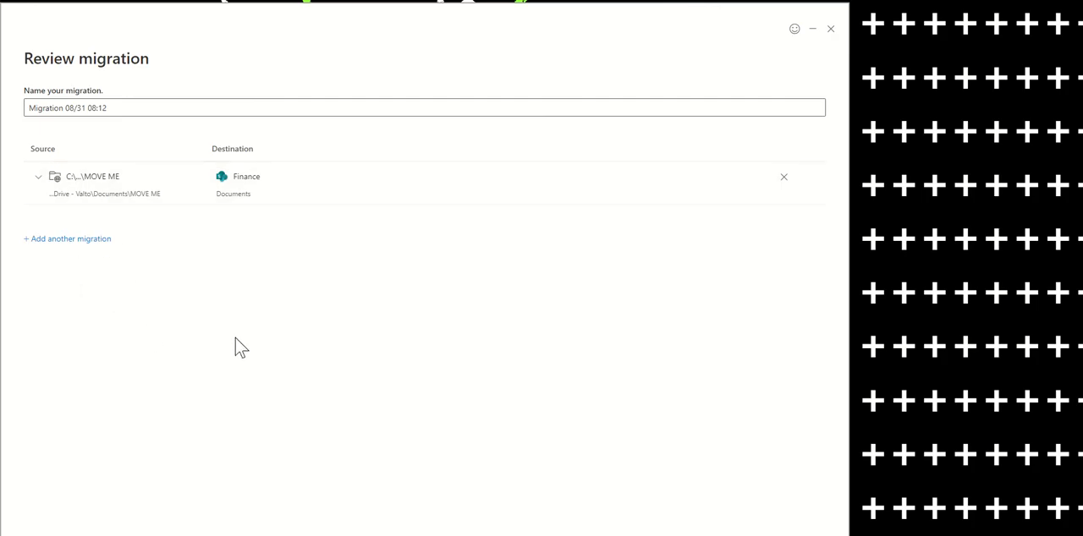